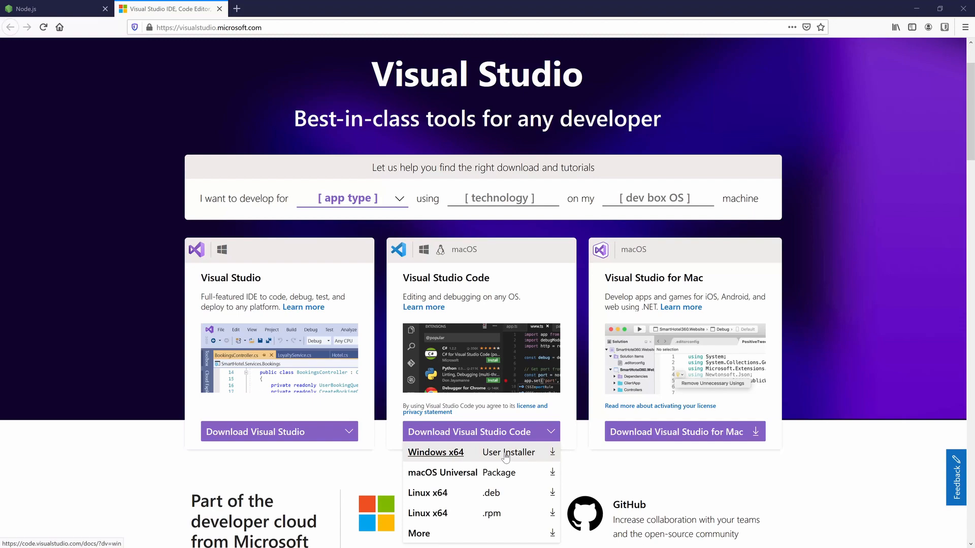
# Download the Windows x64 User Installer of Visual Studio Code from the download dropdown
pyautogui.click(50, 8)
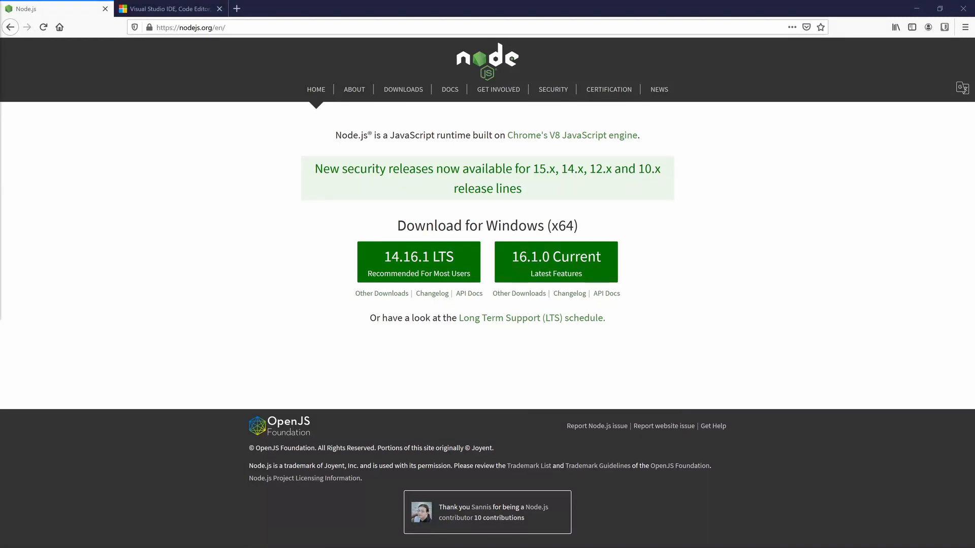
pyautogui.moveTo(554, 266)
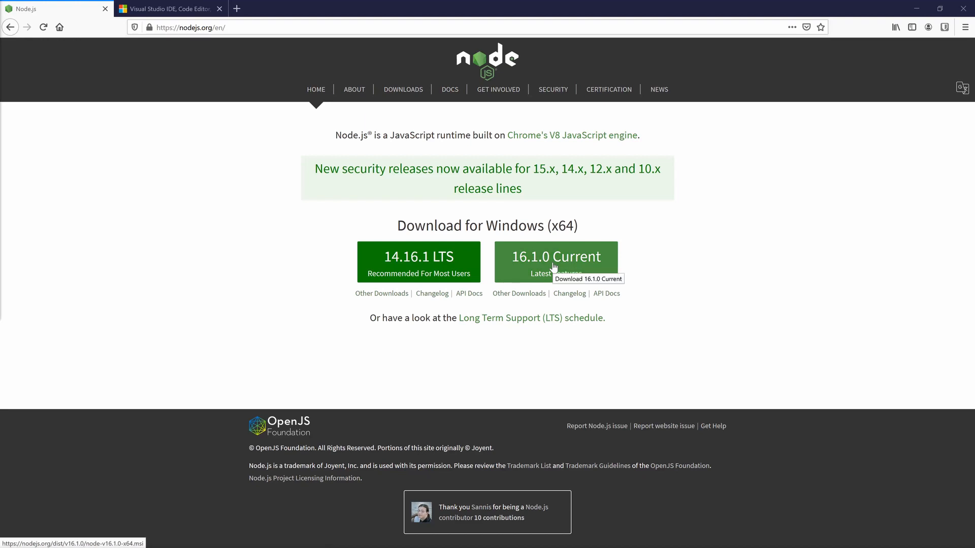
# Download the Node.js 16.1.0 Current installer (node-v16.1.0-x64.msi) and save the file
pyautogui.click(557, 262)
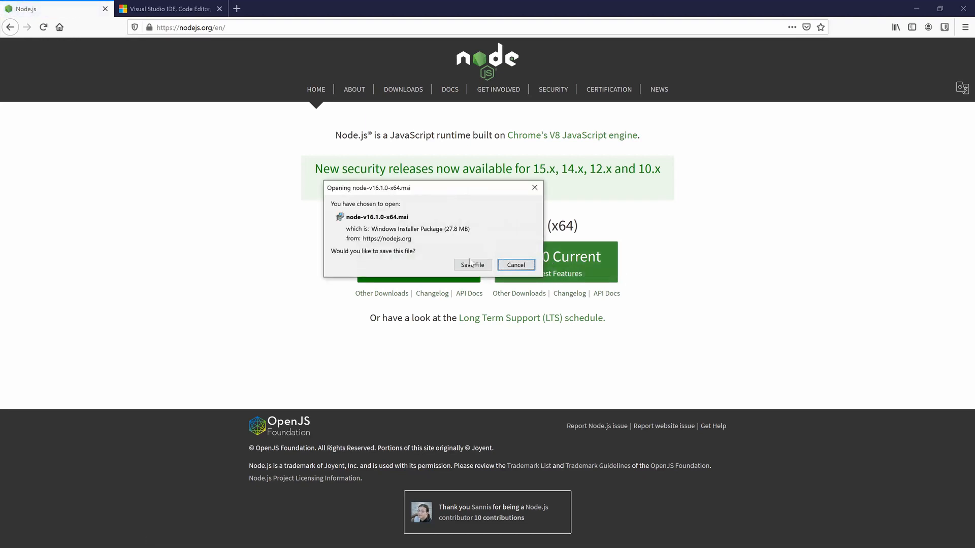
pyautogui.click(473, 265)
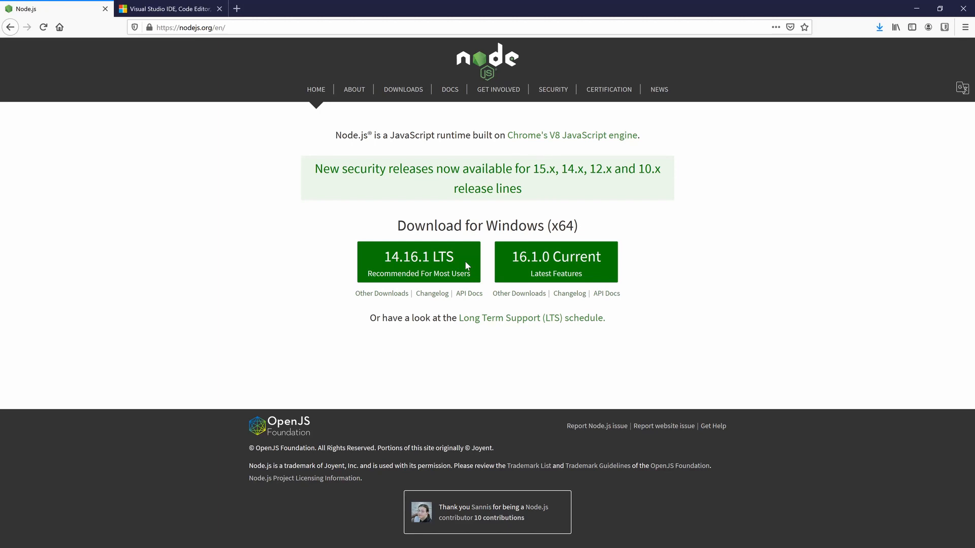
pyautogui.moveTo(516, 274)
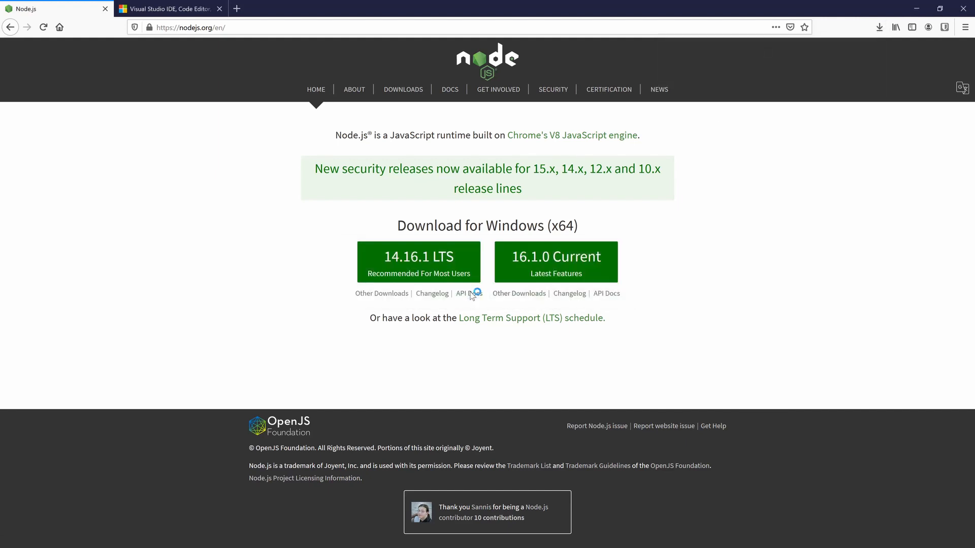
pyautogui.moveTo(476, 290)
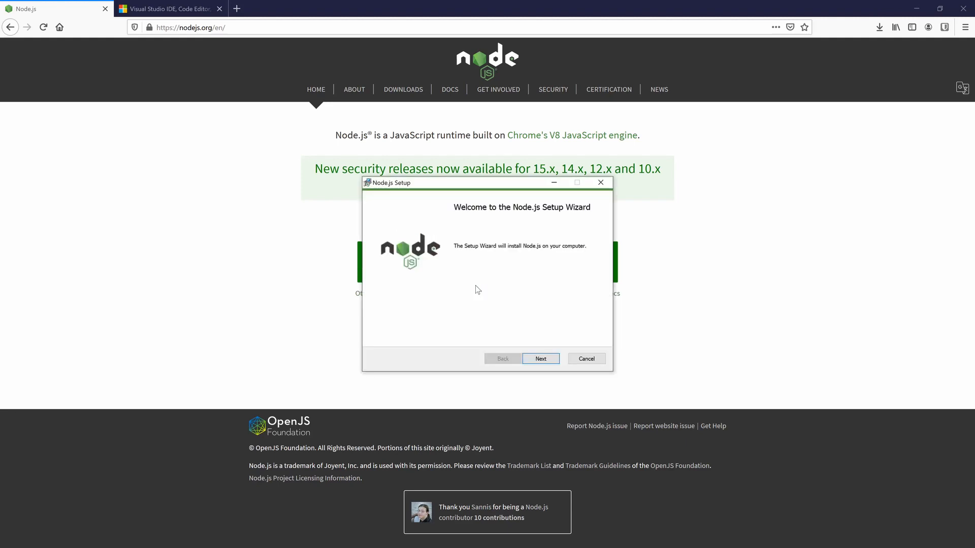
pyautogui.moveTo(623, 378)
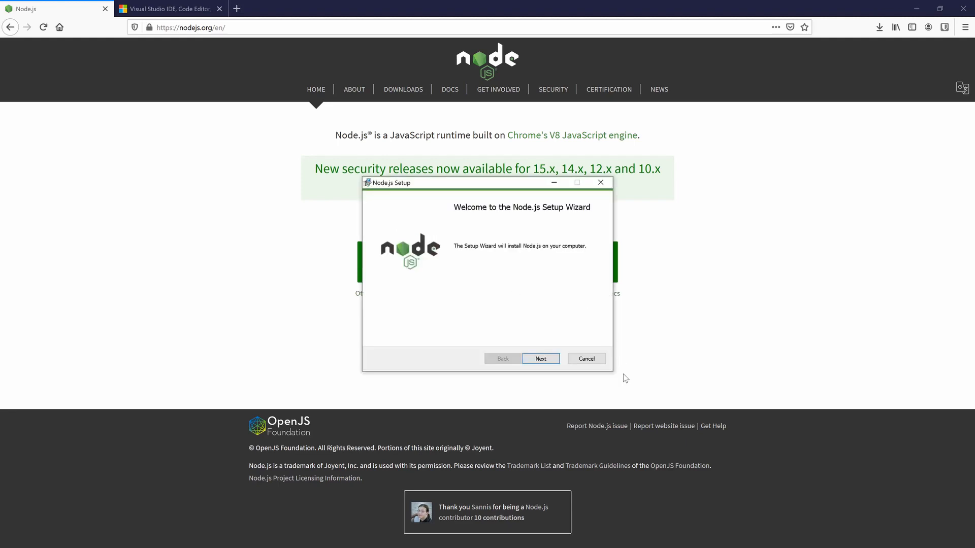
# Install Node.js 16.1.0 with default location and features, allow UAC, and finish the wizard
pyautogui.click(540, 359)
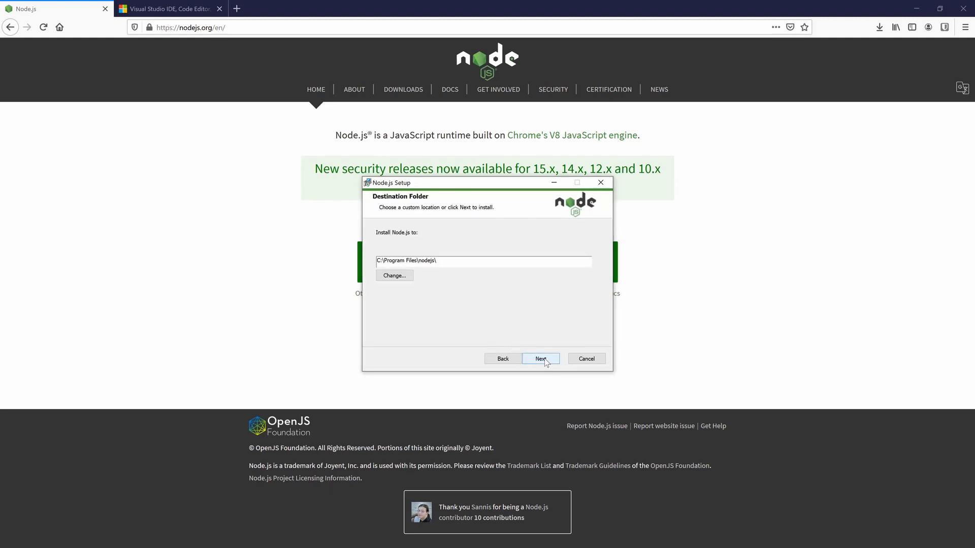
pyautogui.click(540, 359)
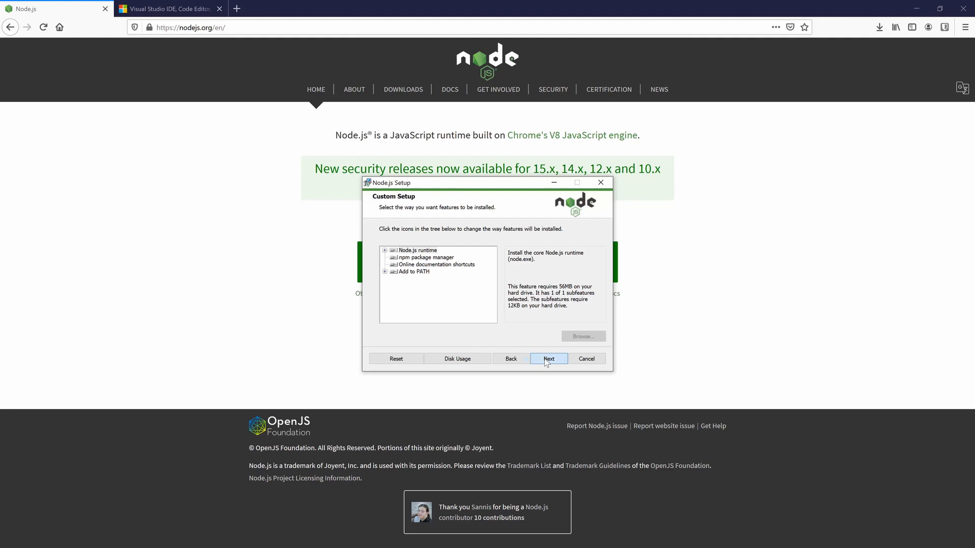
pyautogui.click(549, 359)
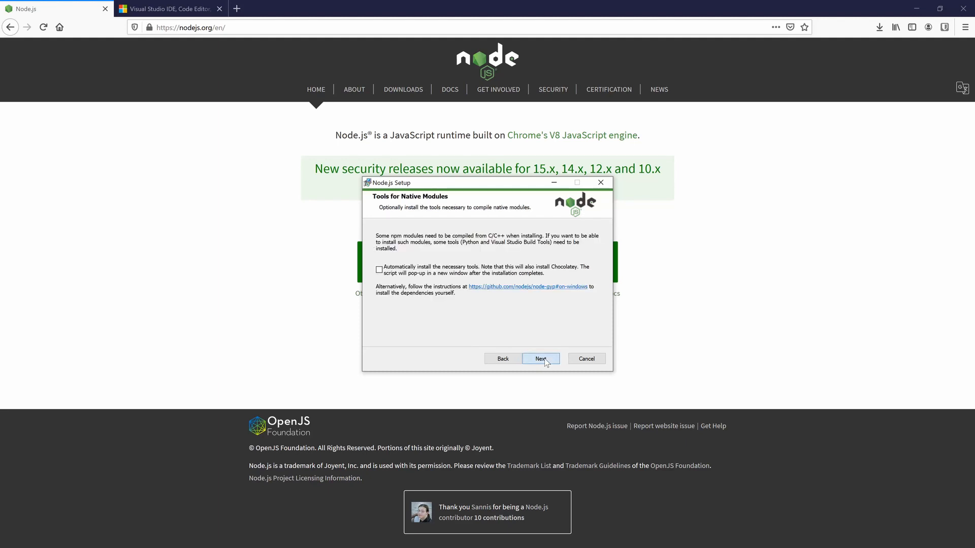
pyautogui.click(540, 358)
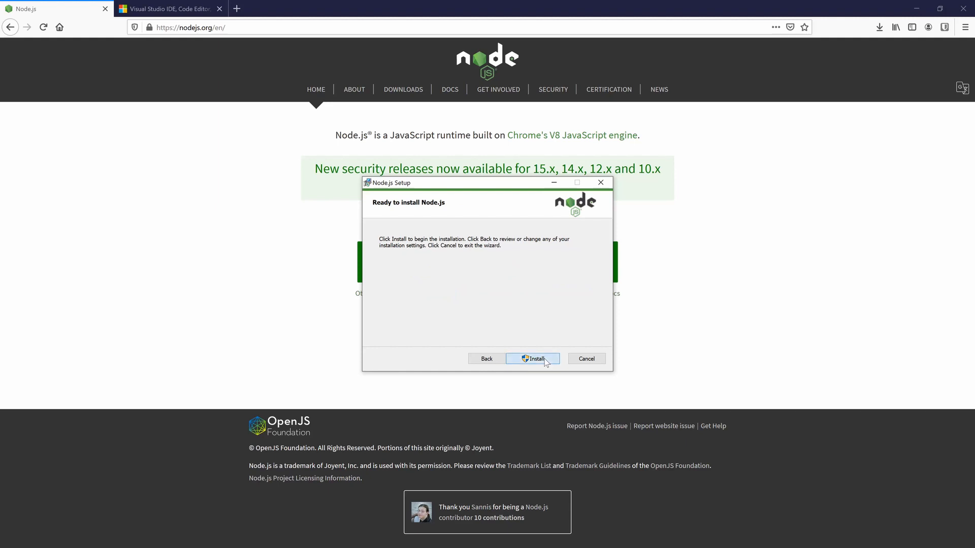
pyautogui.click(532, 360)
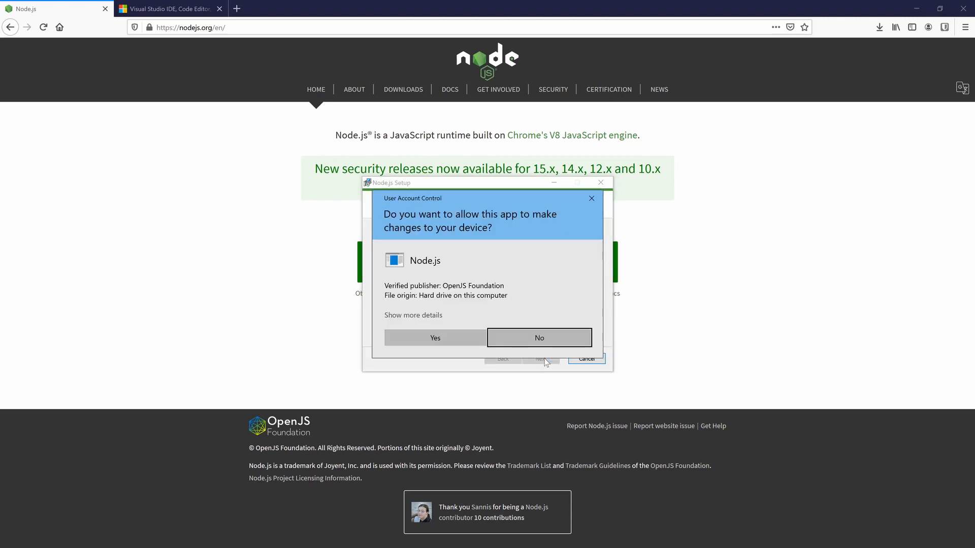
pyautogui.click(435, 339)
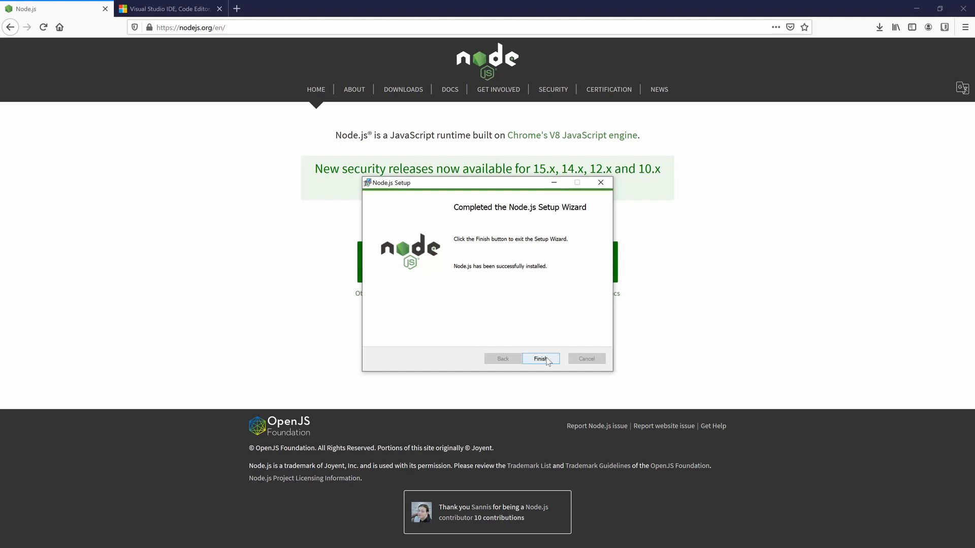
pyautogui.click(540, 358)
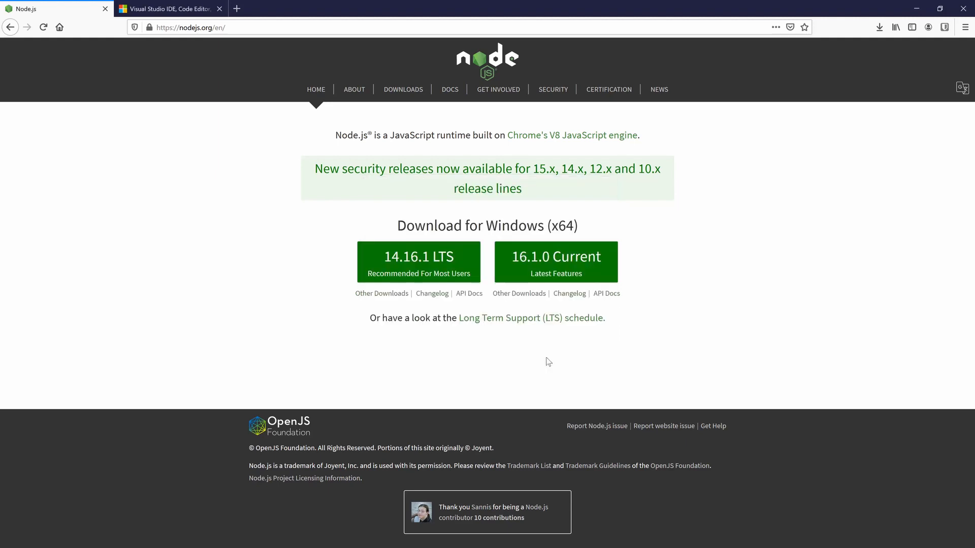
pyautogui.moveTo(32, 534)
pyautogui.write('node --')
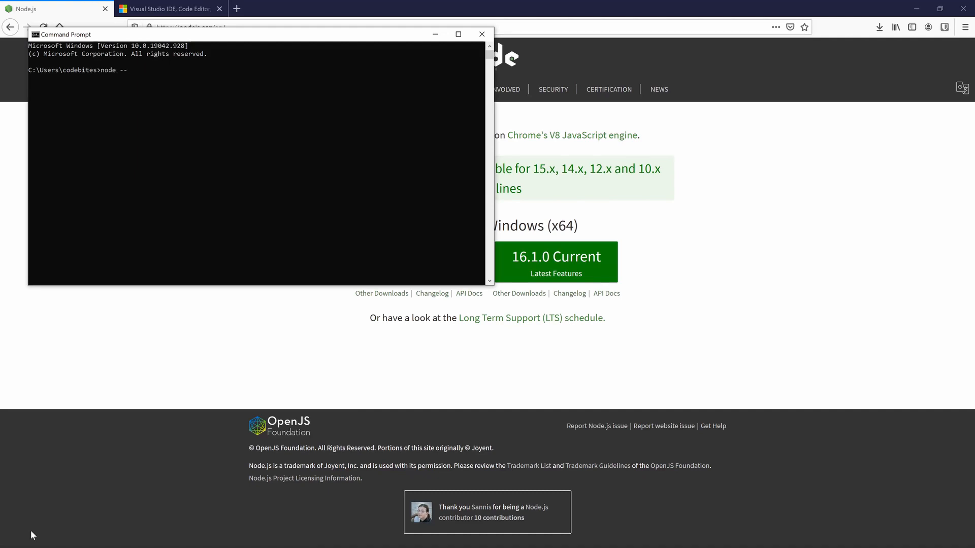
# Run node --version and npm --version to confirm v16.1.0 and 7.11.2 are installed
pyautogui.write('versi')
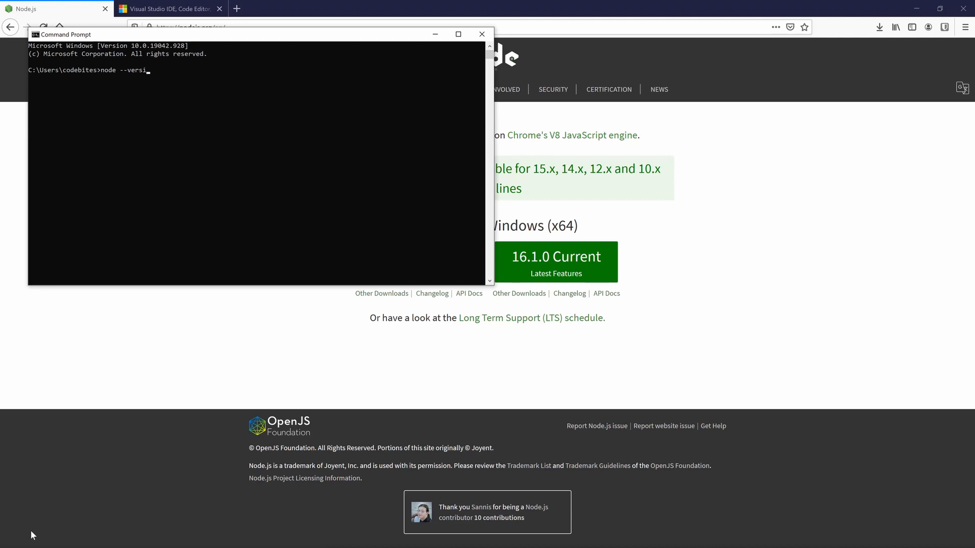
pyautogui.press('Enter')
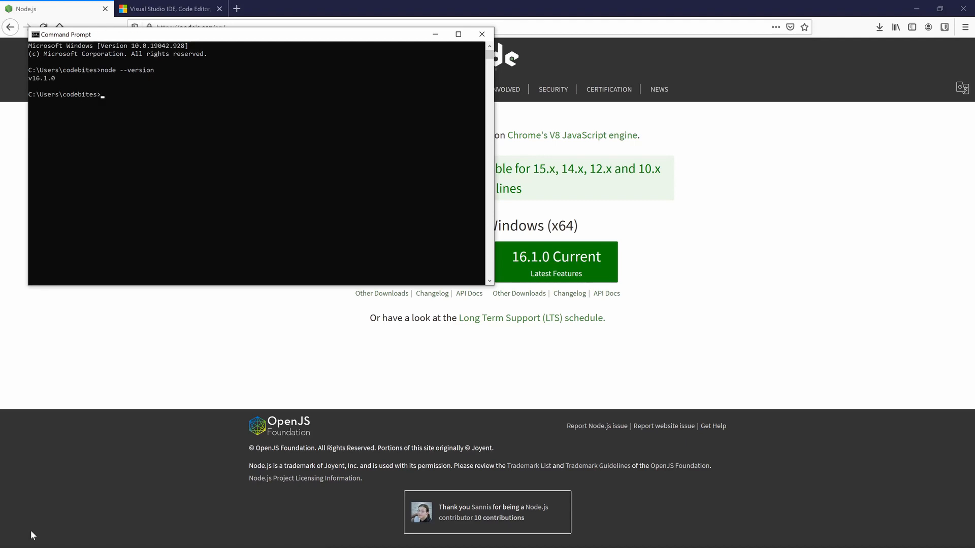
pyautogui.write('npm')
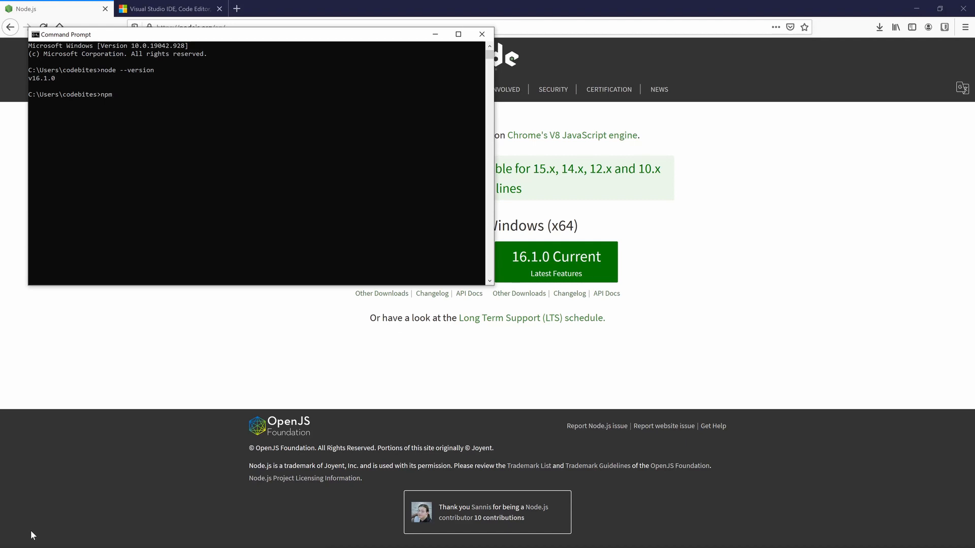
pyautogui.write('--version')
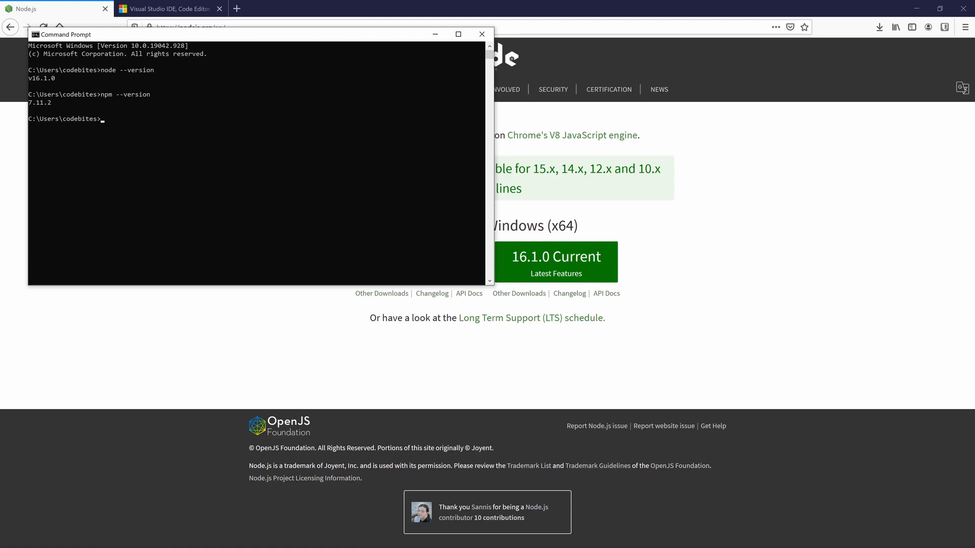
# Create a myNewApp folder with mkdir and change into it with cd myNewApp
pyautogui.write('mkd')
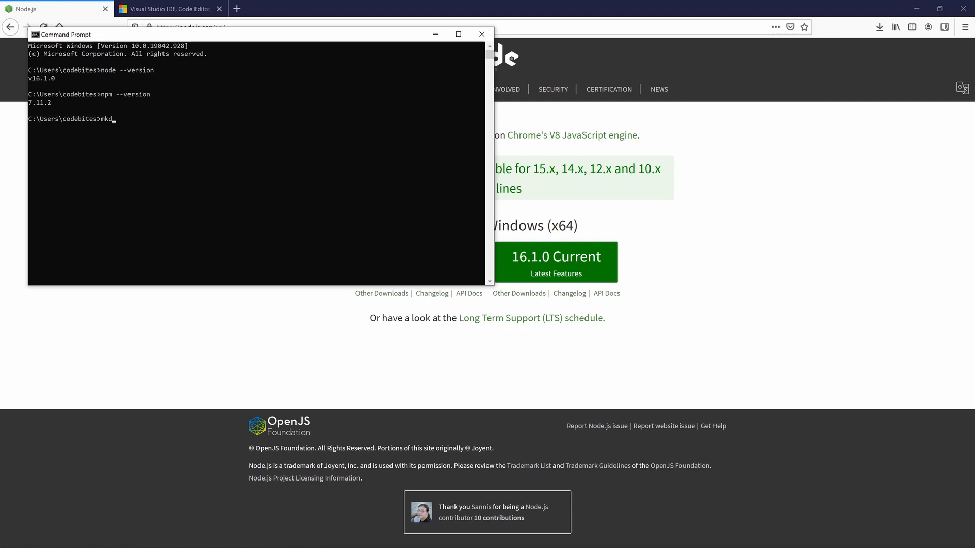
pyautogui.write('ir')
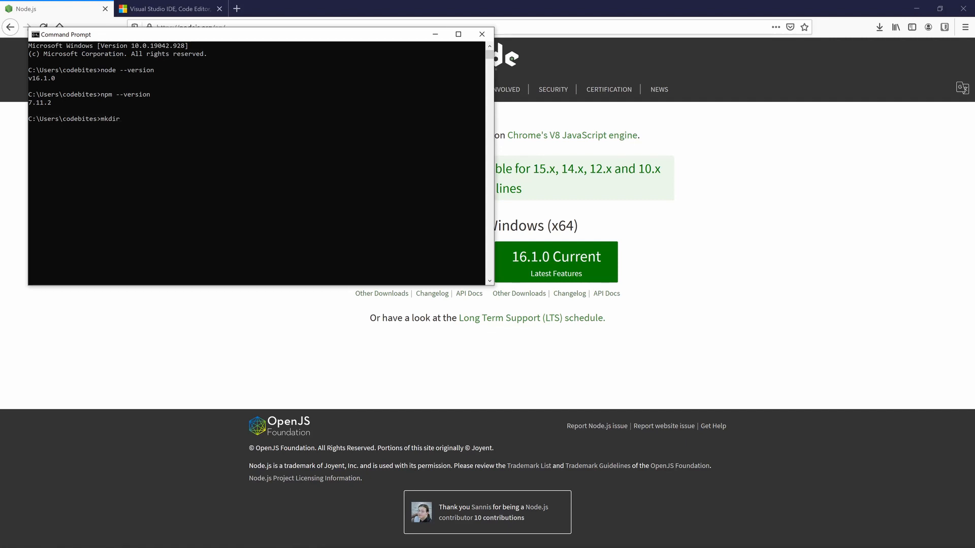
pyautogui.write('my')
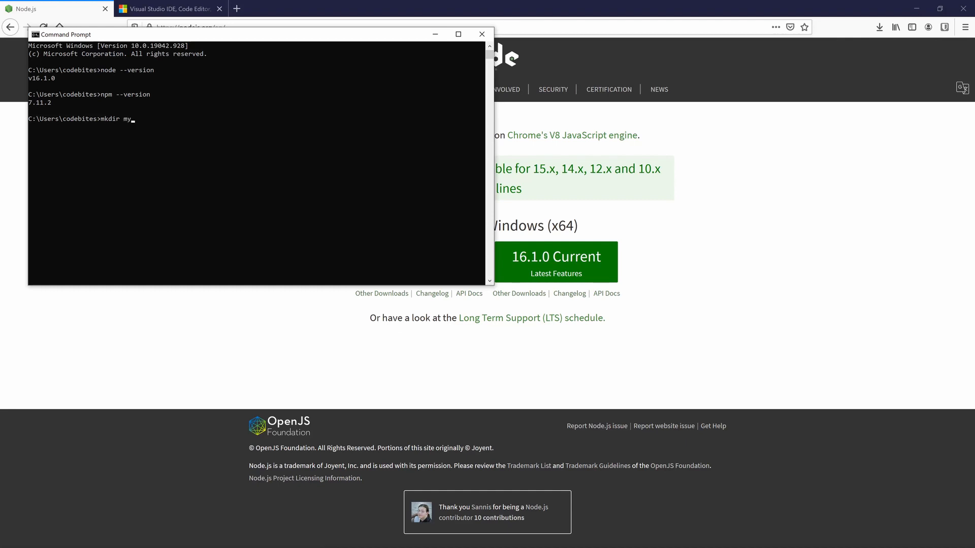
pyautogui.write('NewApp')
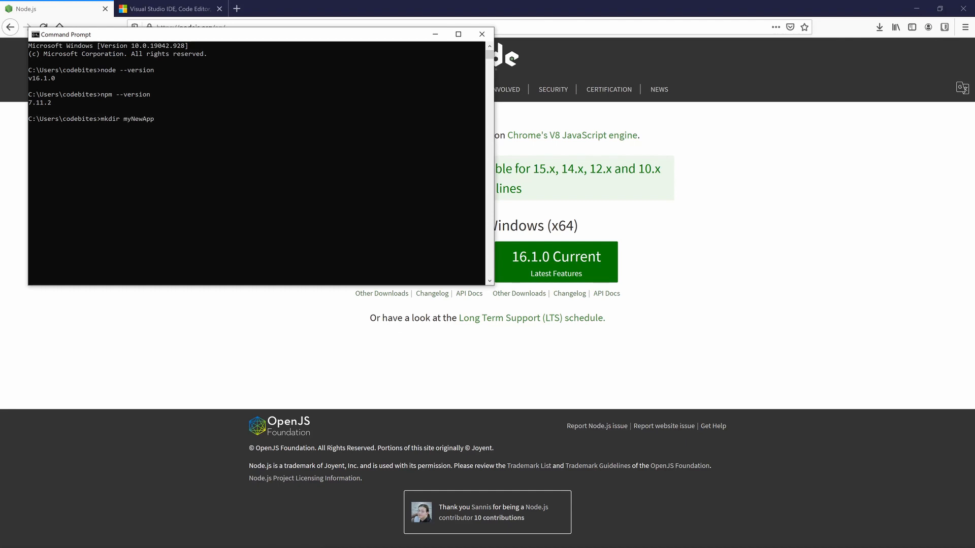
pyautogui.press('Enter')
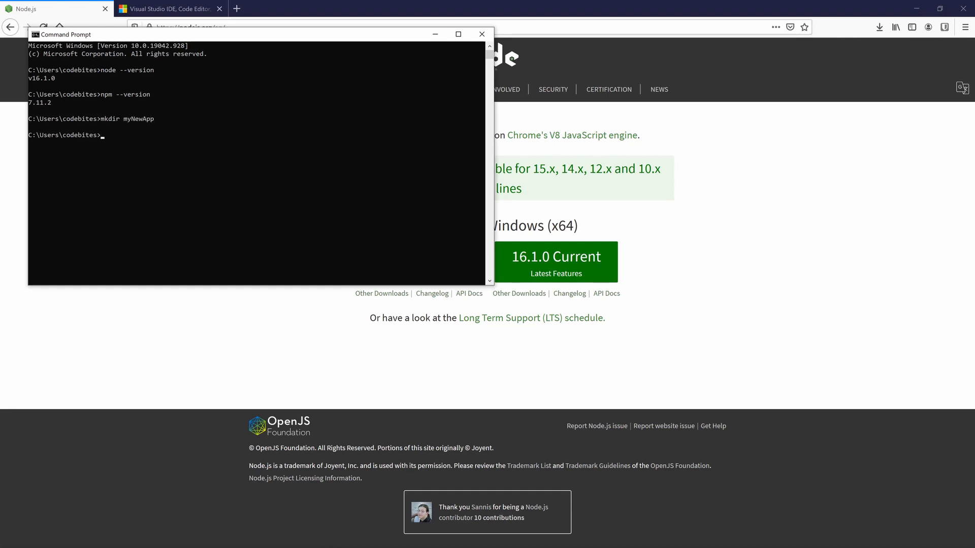
pyautogui.write('cd')
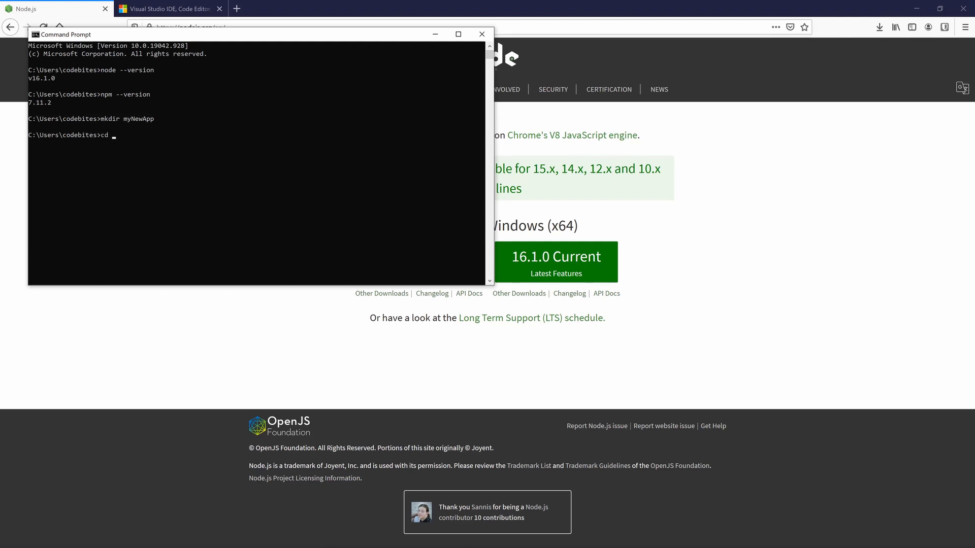
pyautogui.write('m')
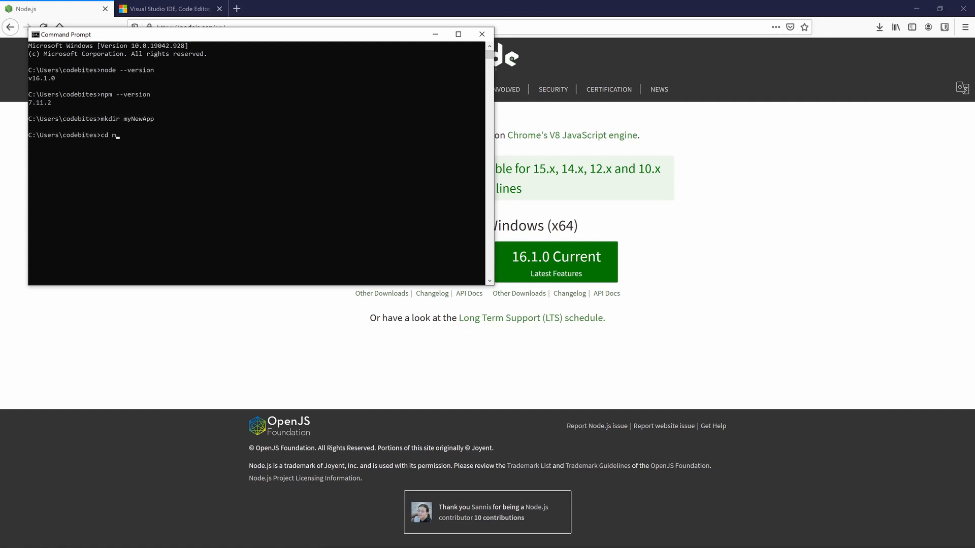
pyautogui.write('yNewApp')
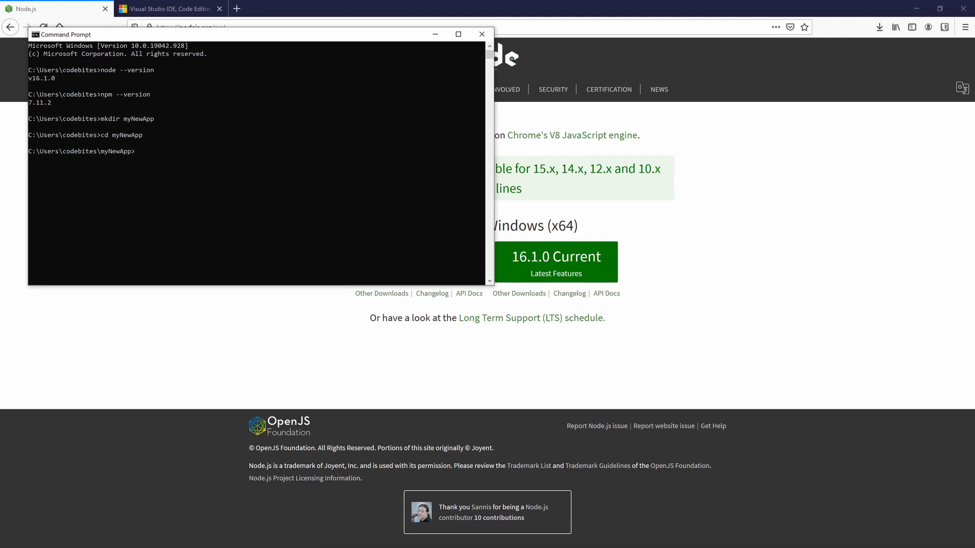
# Run npm init, accepting name mynewapp, version 1.0.0, entry index.js, with a sample Express application description
pyautogui.write('np')
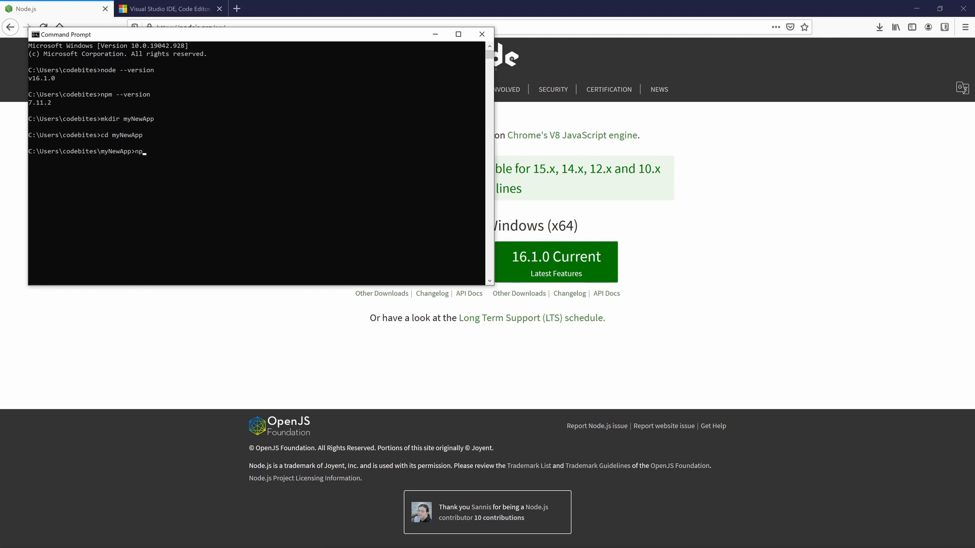
pyautogui.write('m init')
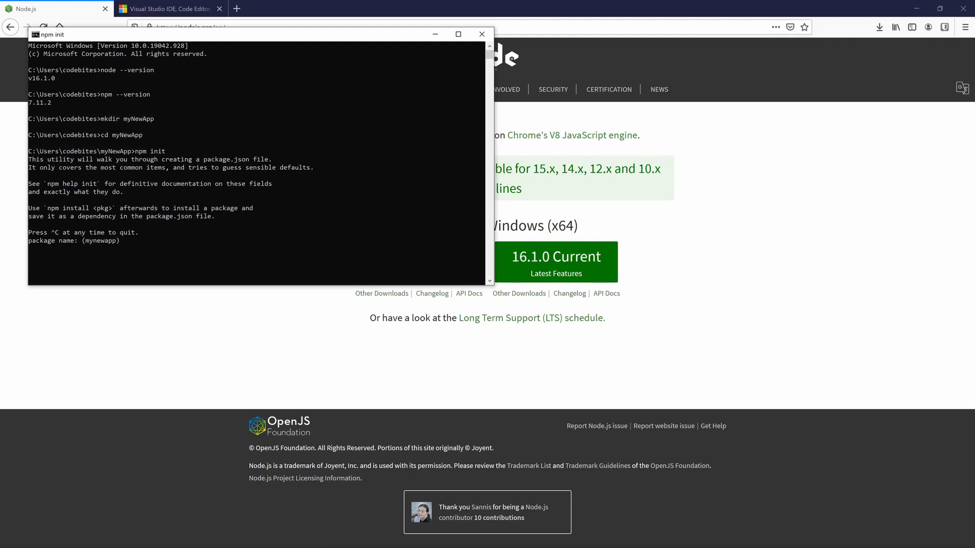
pyautogui.press('Enter')
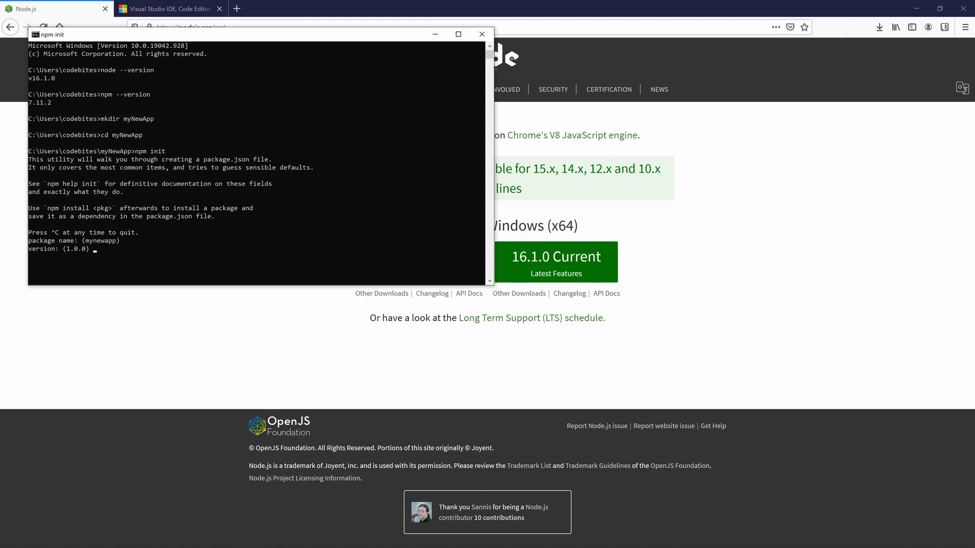
pyautogui.press('Enter')
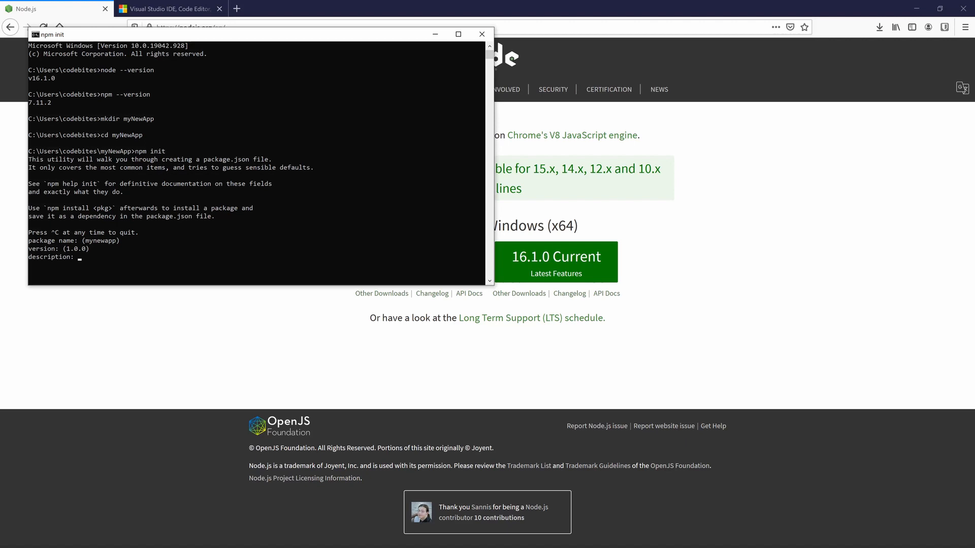
pyautogui.write('T')
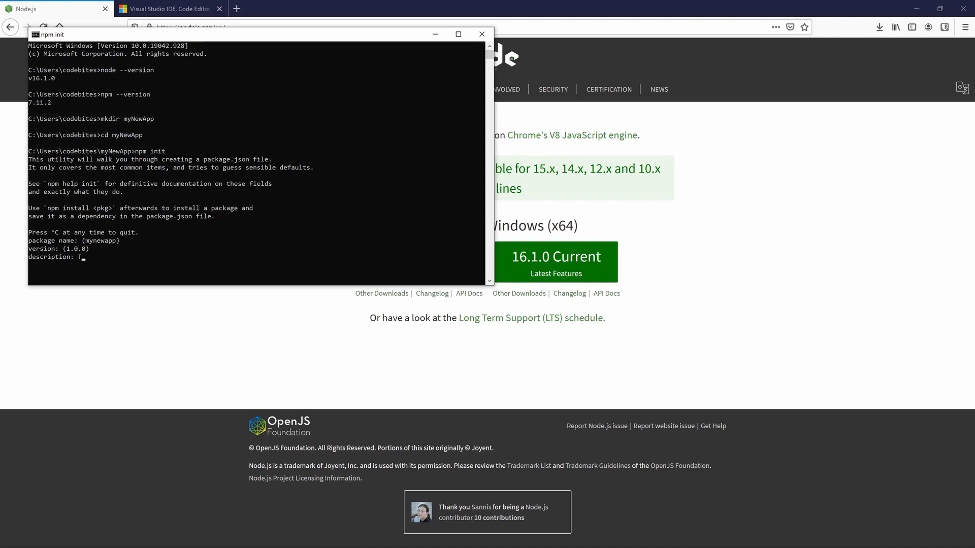
pyautogui.write('his is a sample Express a')
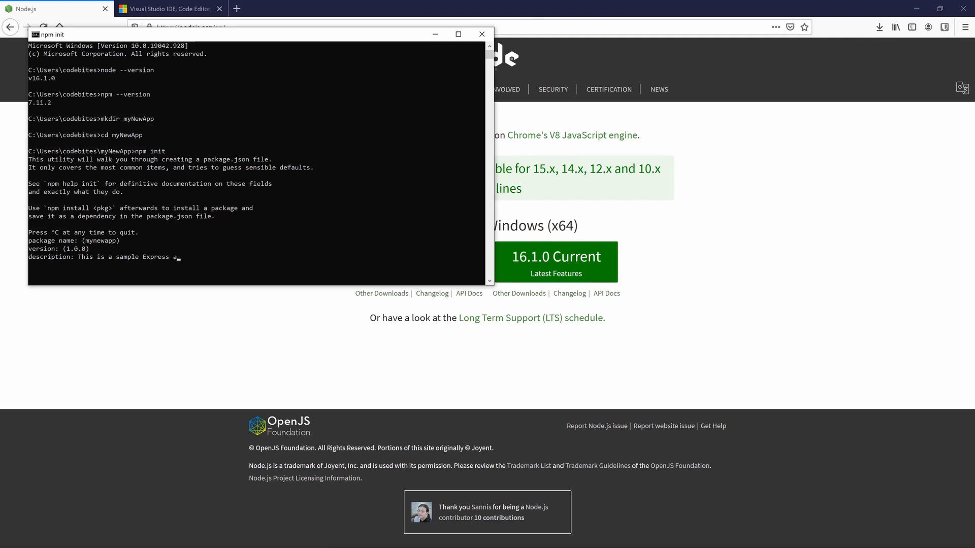
pyautogui.write('pplication')
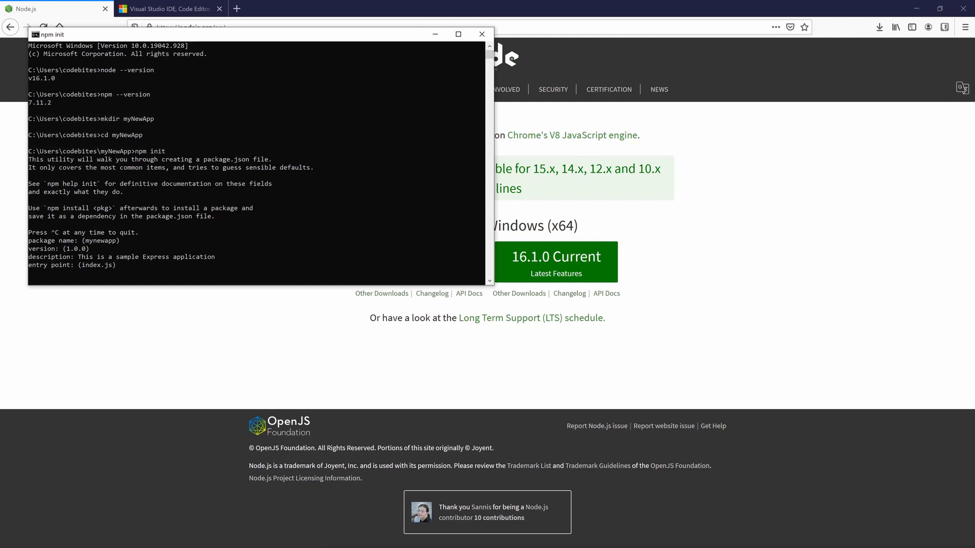
pyautogui.press('Enter')
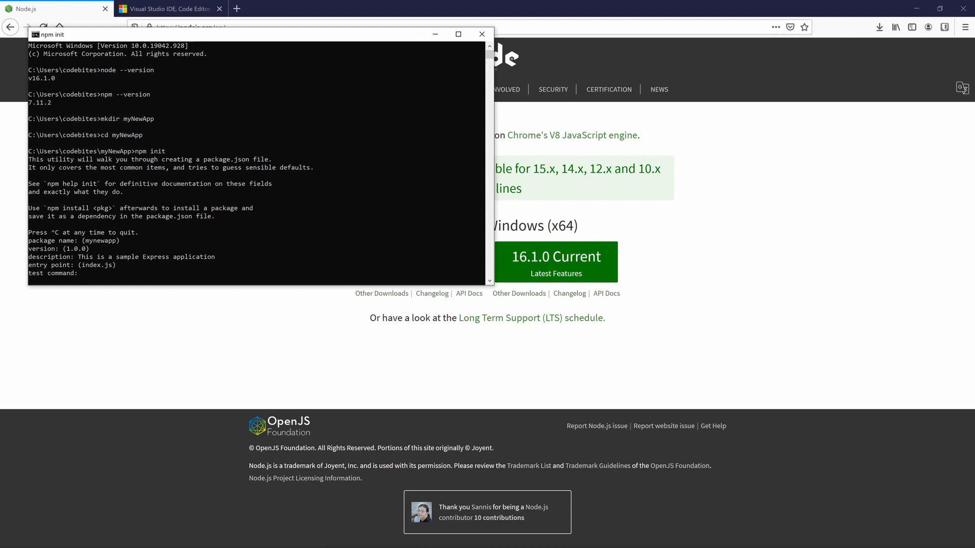
pyautogui.press('Enter')
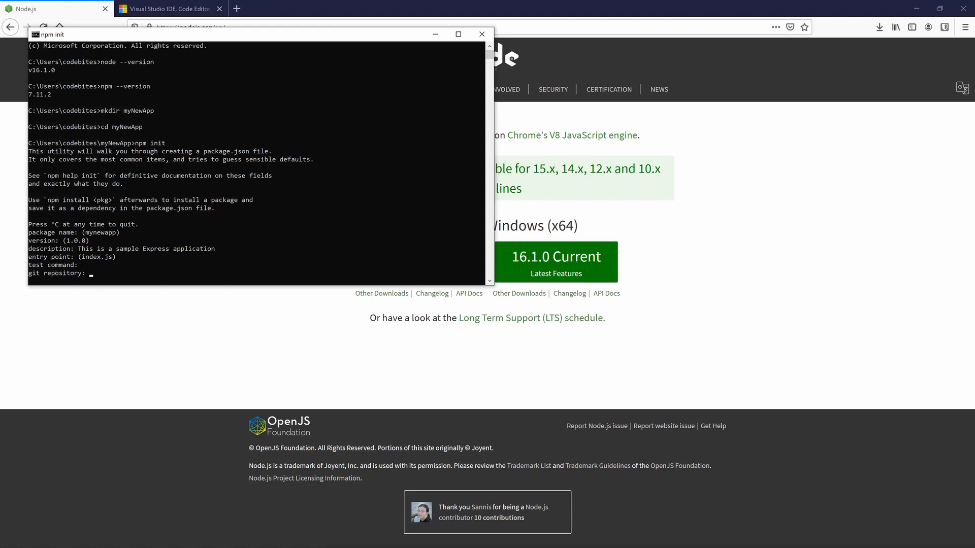
pyautogui.press('Enter')
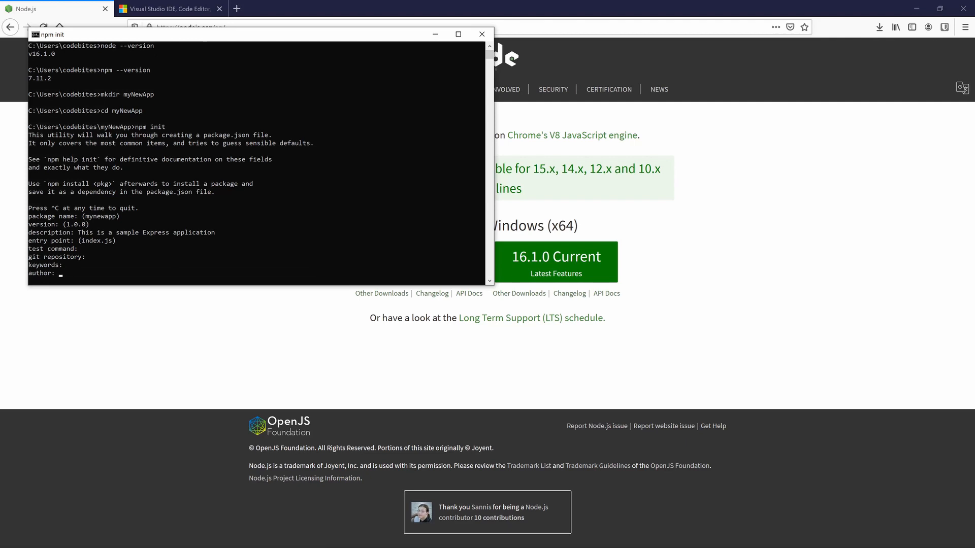
# Enter The Code Bites Channel as author, accept the ISC license, and confirm the package.json preview with yes
pyautogui.write('T')
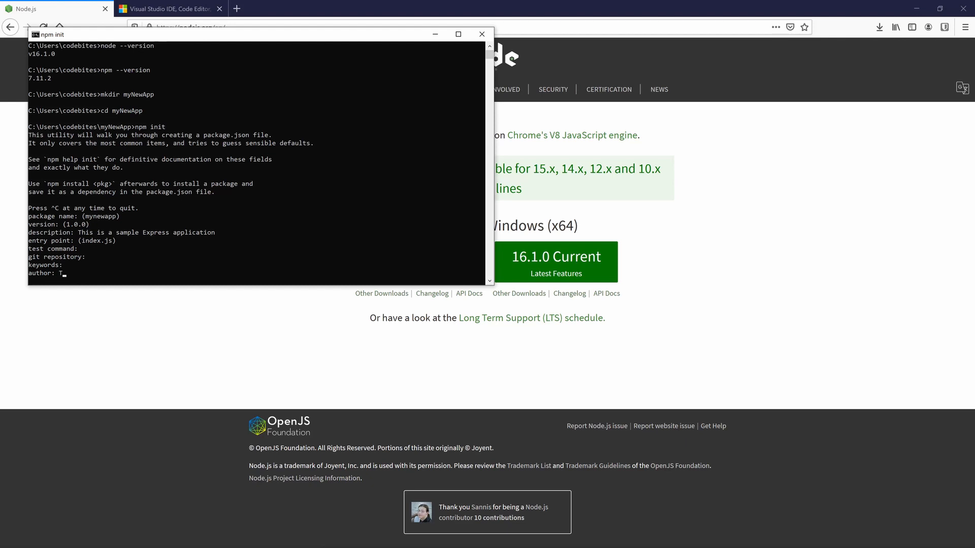
pyautogui.write('he Code b')
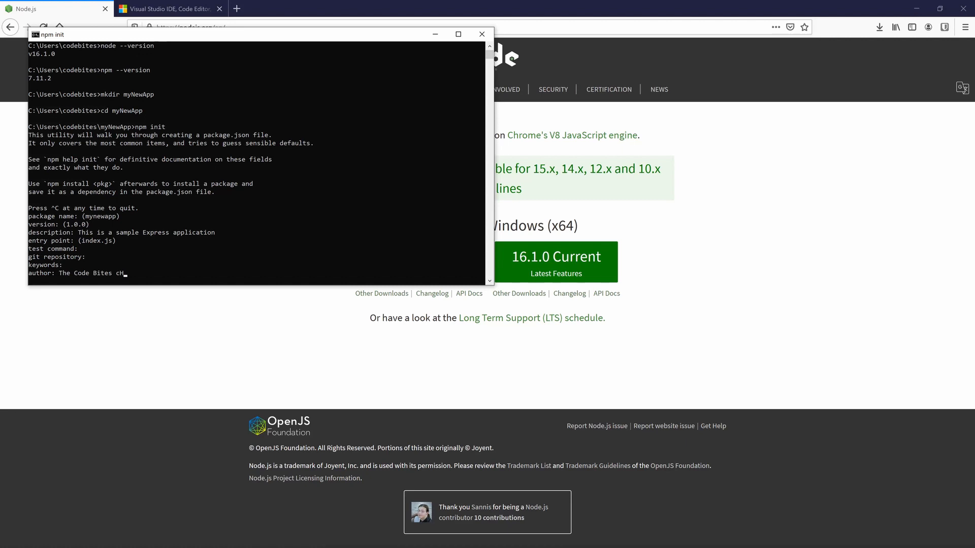
pyautogui.write('A')
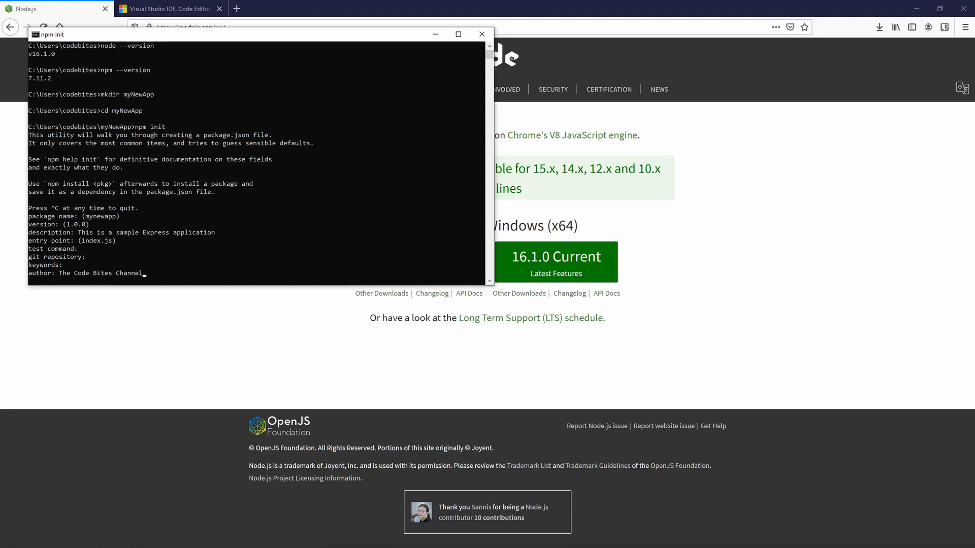
pyautogui.press('Enter')
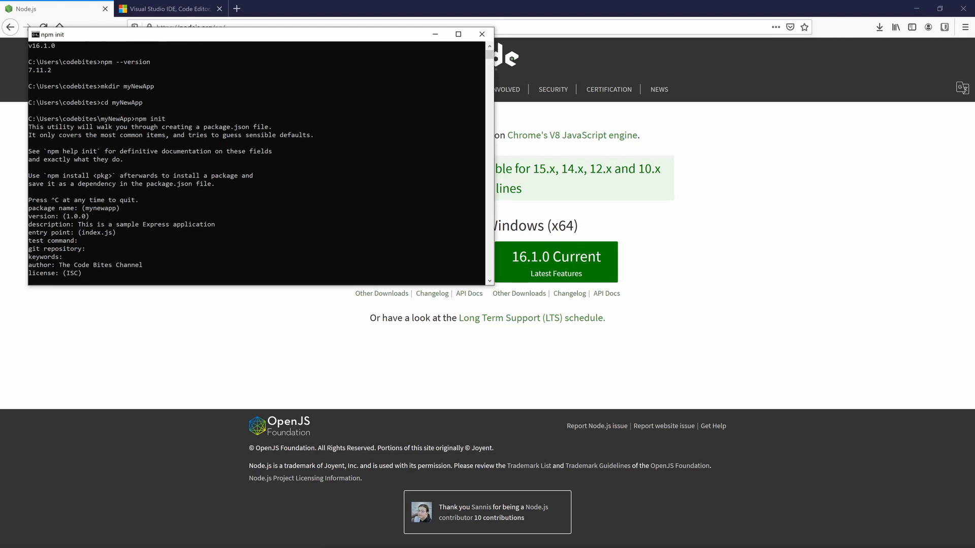
pyautogui.press('Enter')
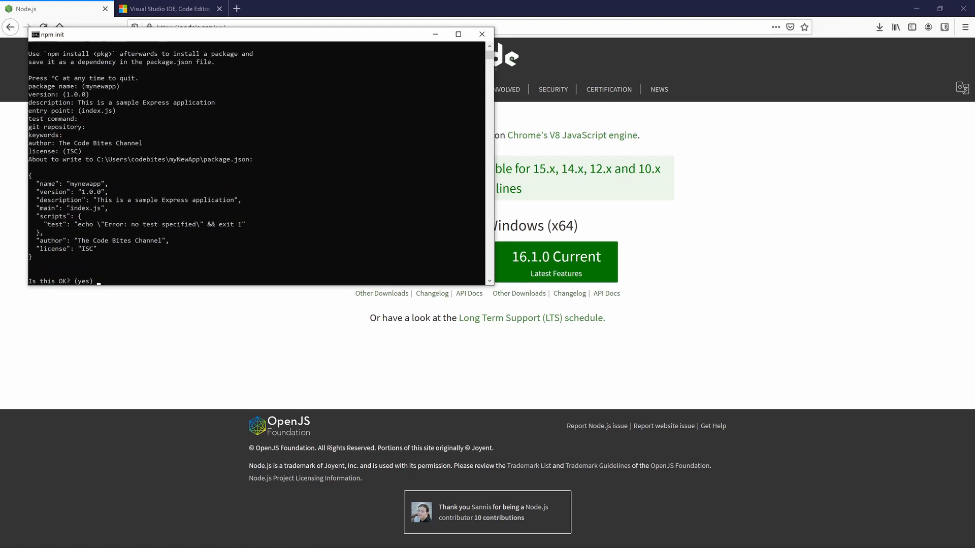
pyautogui.write('yes')
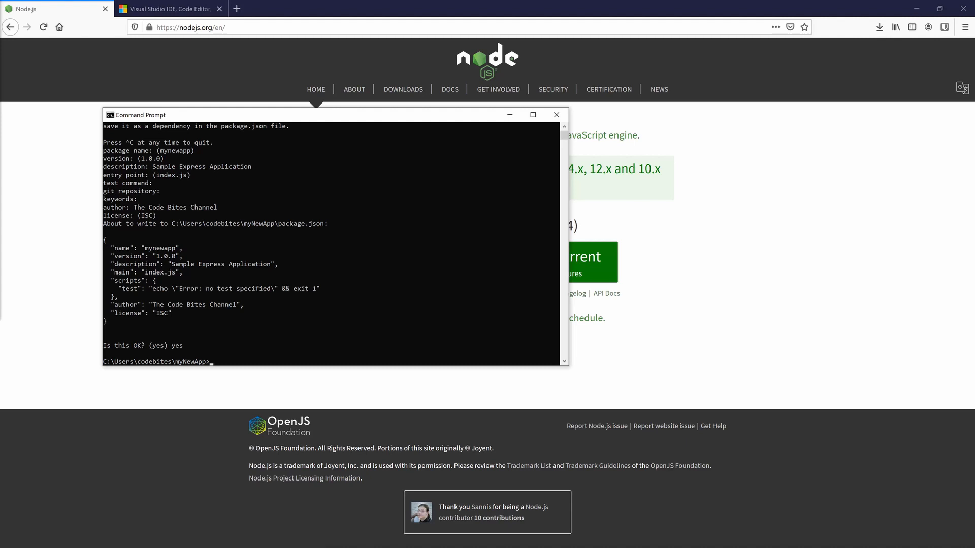
# Run code . to open the myNewApp folder in Visual Studio Code
pyautogui.write('code')
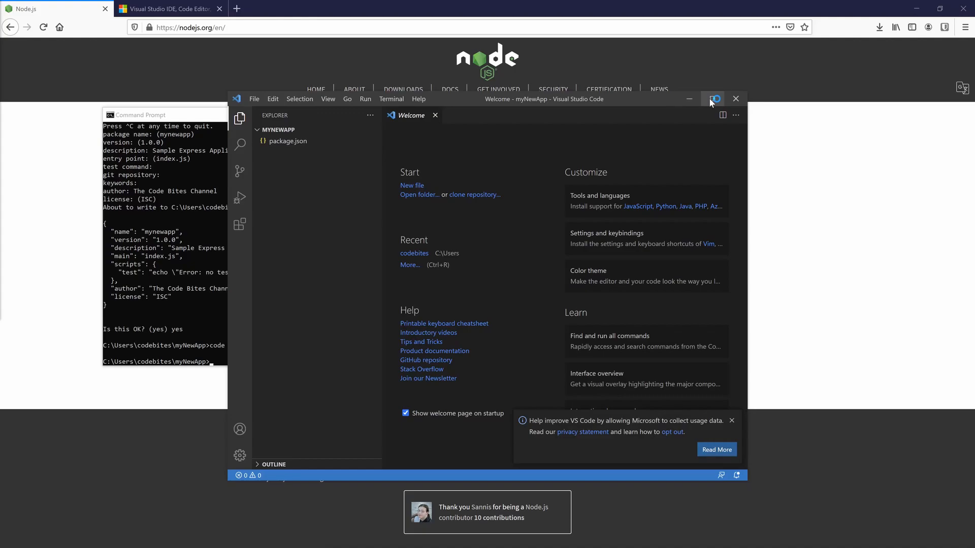
# Maximize VS Code, dismiss the telemetry notification, and open package.json in the editor
pyautogui.click(712, 100)
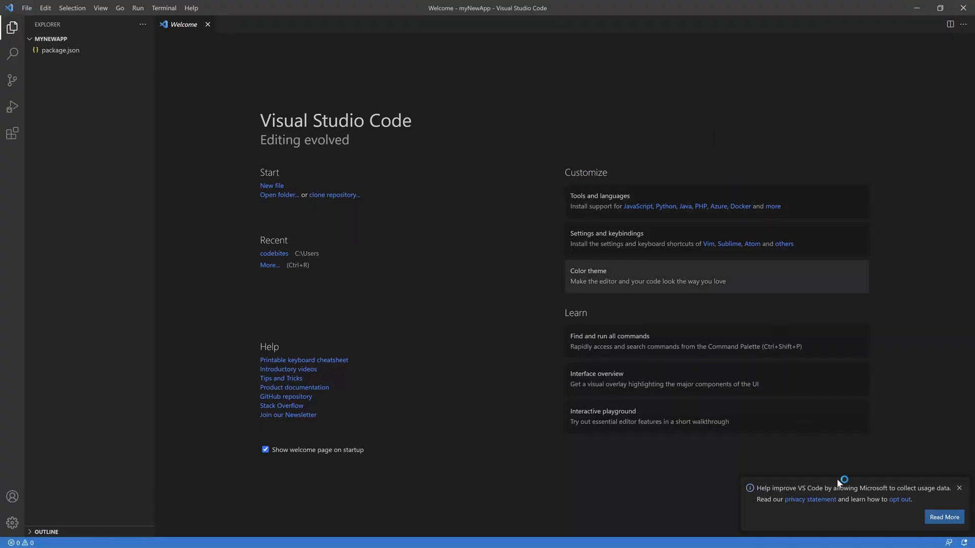
pyautogui.click(958, 501)
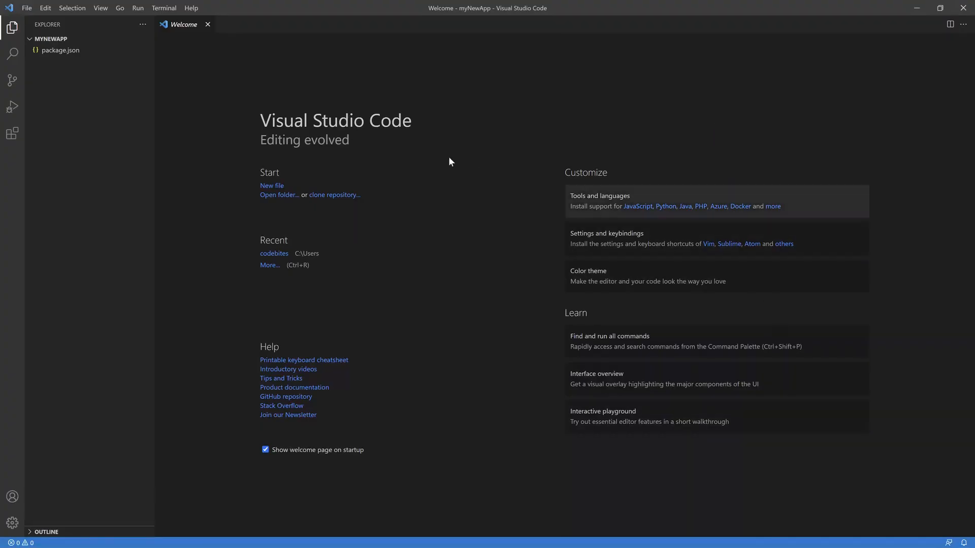
pyautogui.moveTo(102, 118)
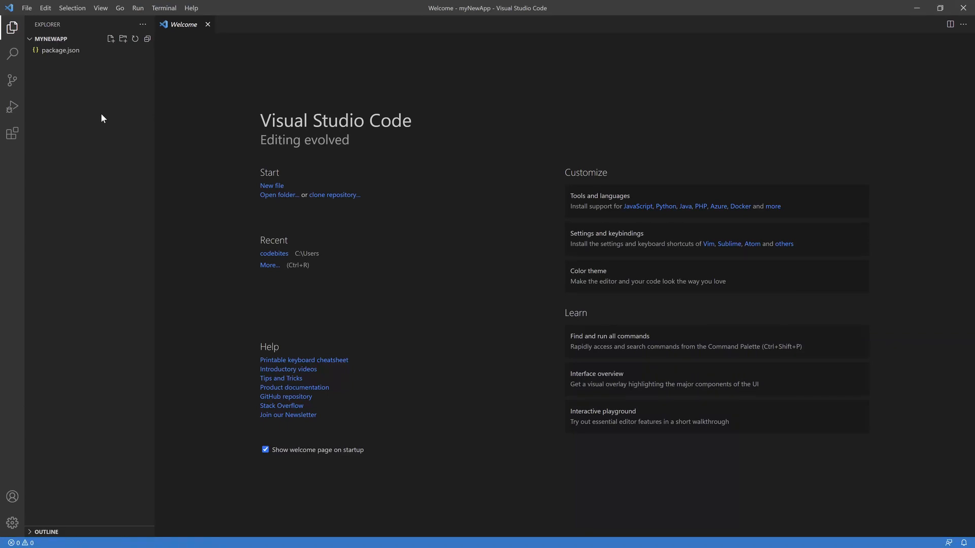
pyautogui.moveTo(71, 60)
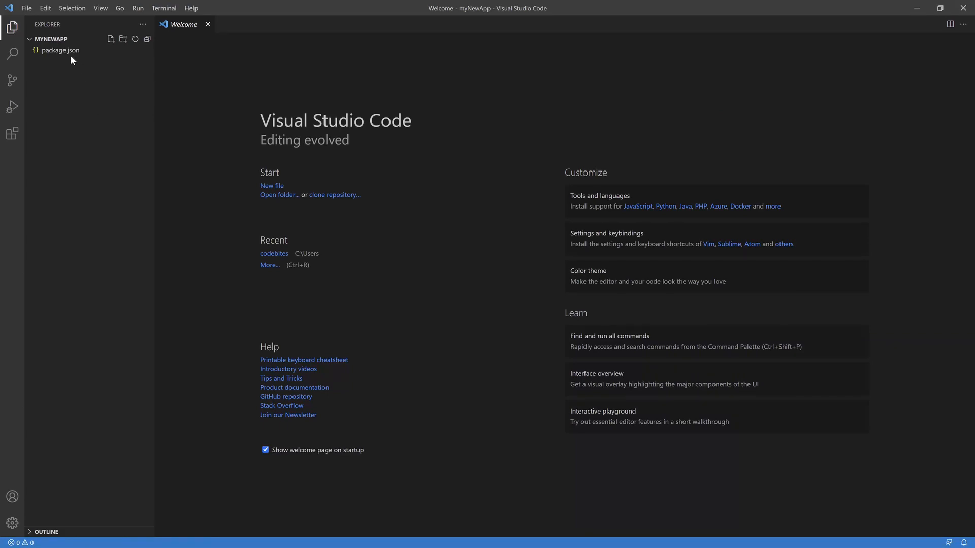
pyautogui.click(62, 50)
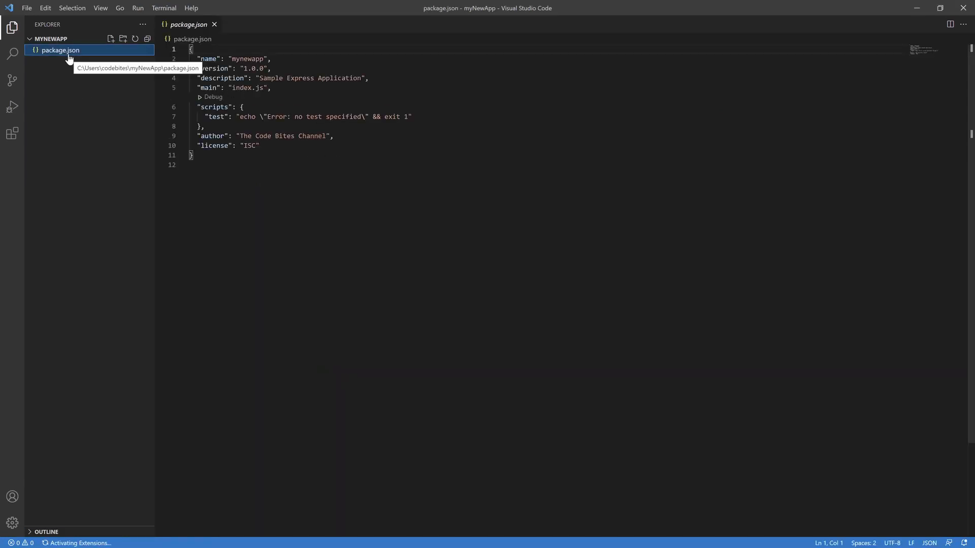
pyautogui.moveTo(79, 100)
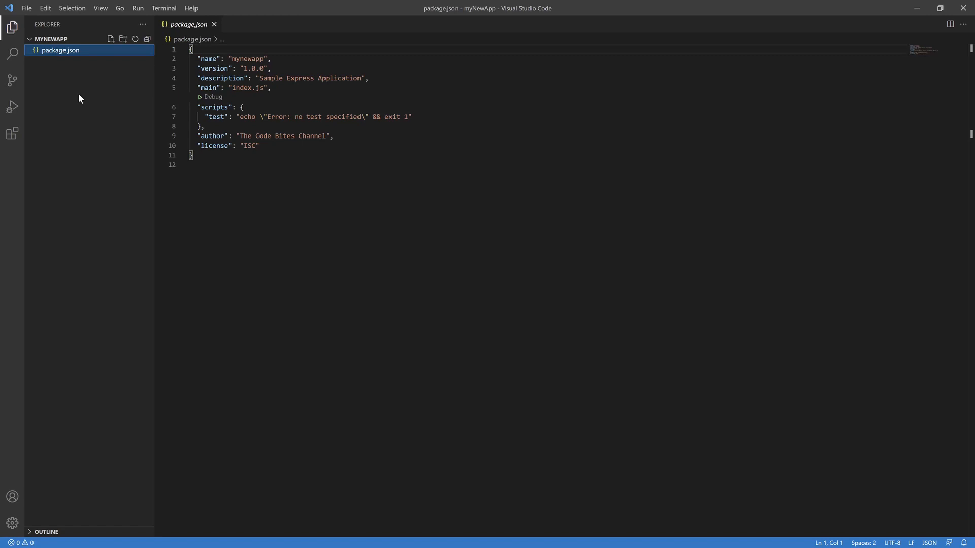
pyautogui.moveTo(83, 100)
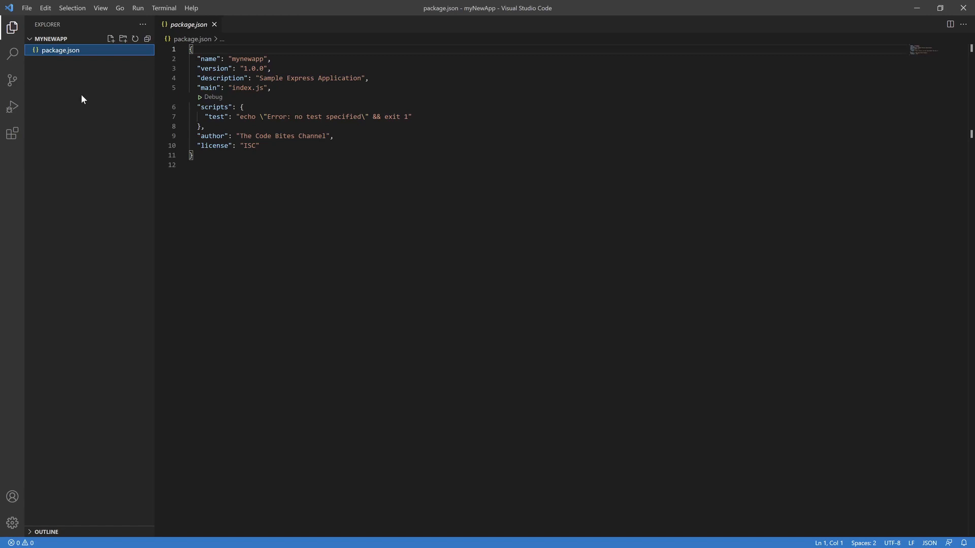
# Open a new integrated PowerShell terminal in the myNewApp folder via Terminal > New Terminal
pyautogui.click(163, 9)
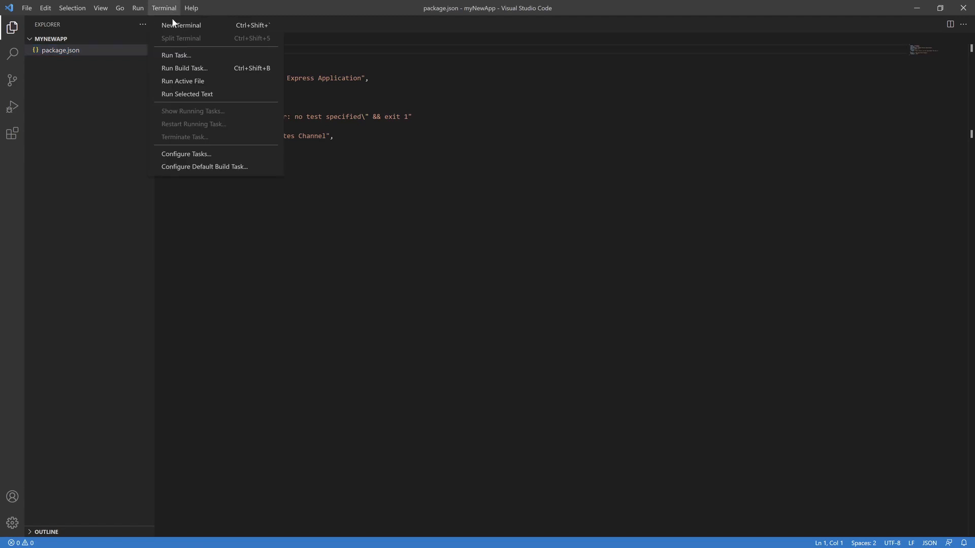
pyautogui.moveTo(181, 25)
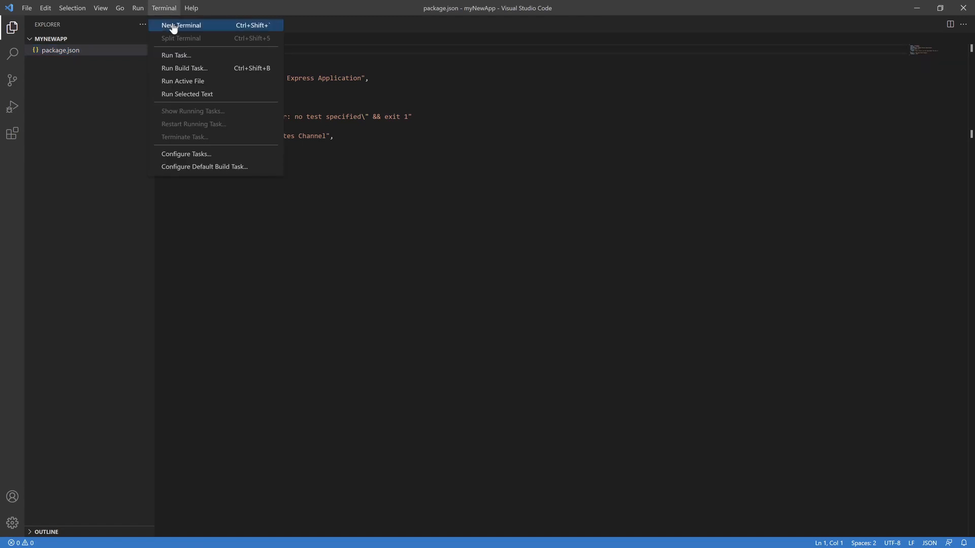
pyautogui.click(181, 24)
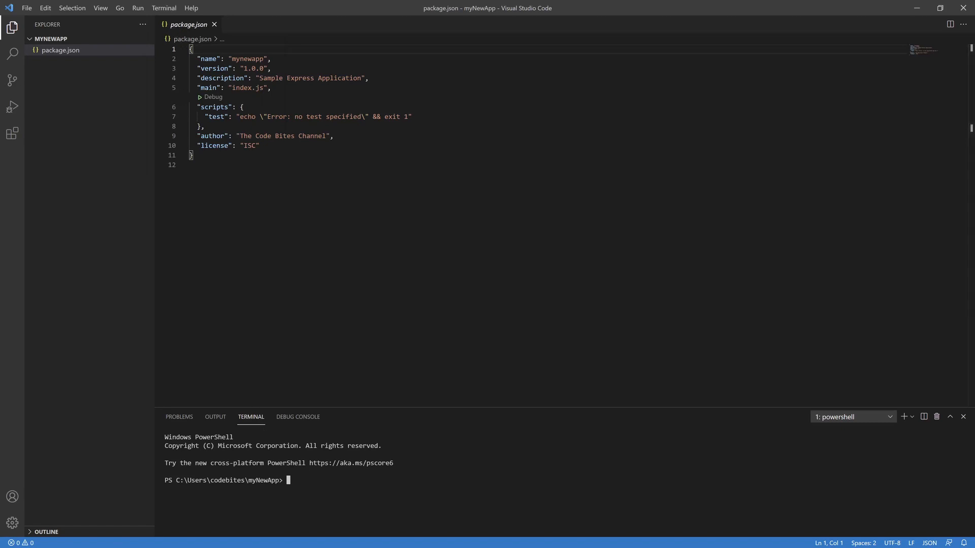
pyautogui.moveTo(228, 494)
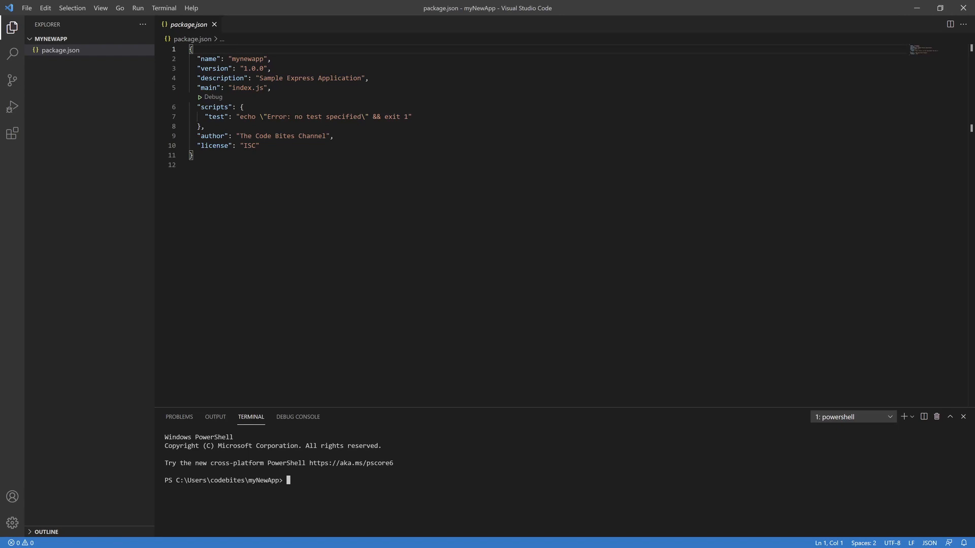
# Run npm install express --save to add express 4.17.1 as a project dependency
pyautogui.write('npm')
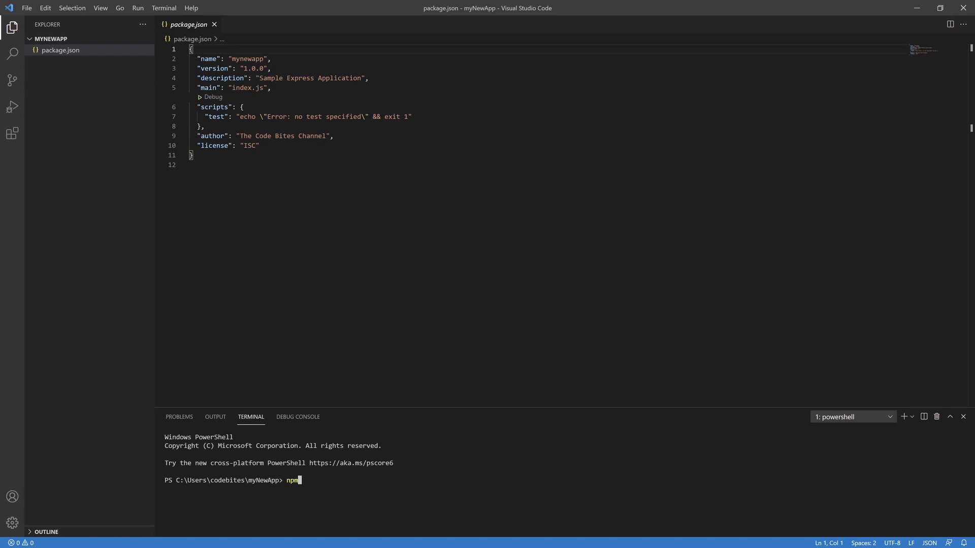
pyautogui.write('install')
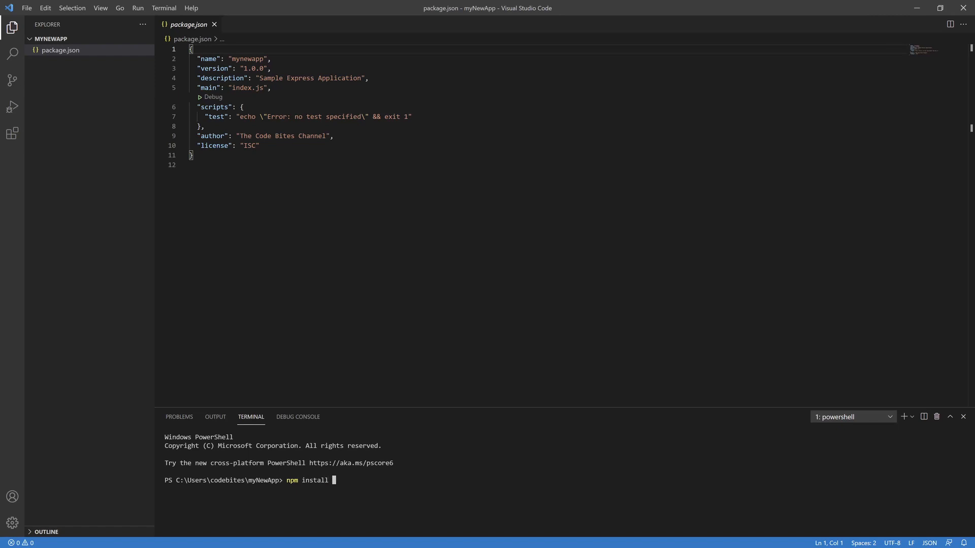
pyautogui.write('express')
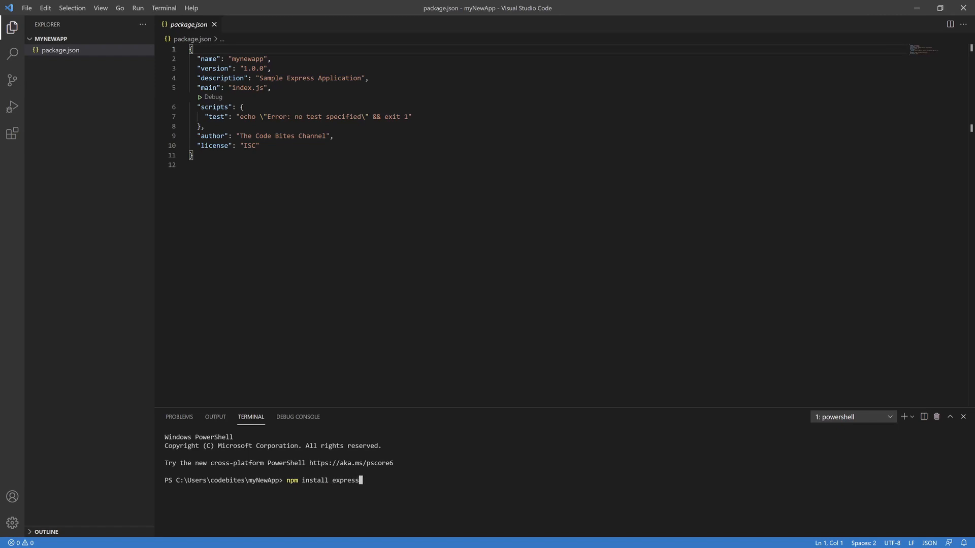
pyautogui.write('--save')
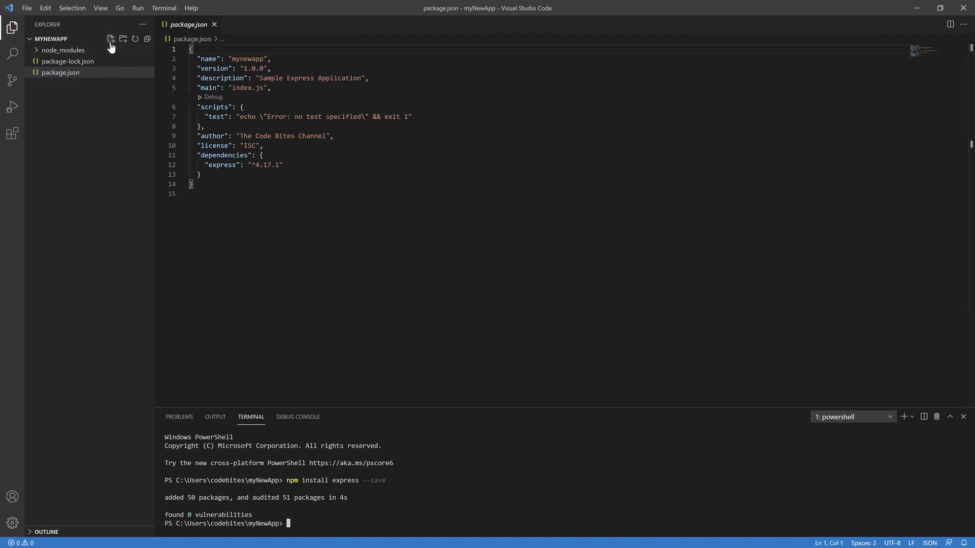
# Create a new file named server.js in the myNewApp project
pyautogui.click(110, 38)
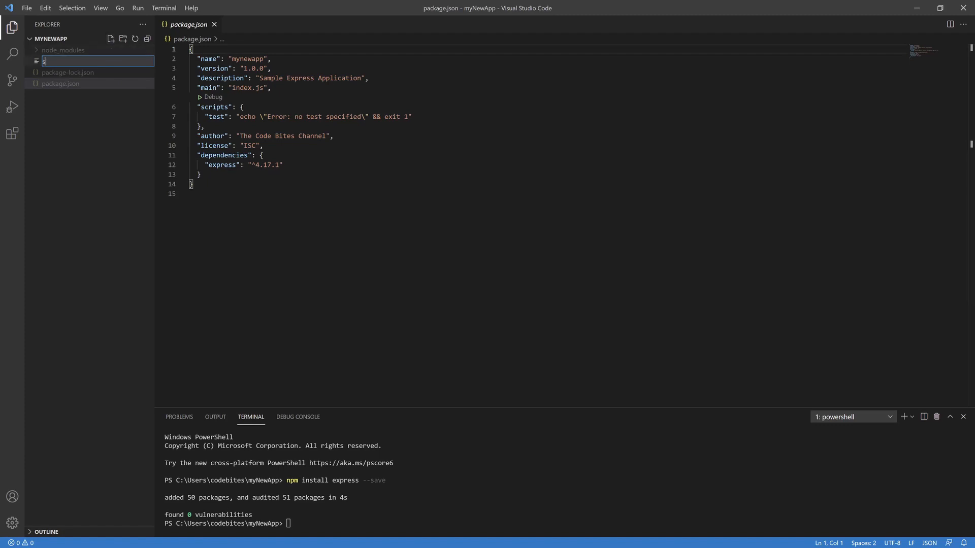
pyautogui.write('server.js')
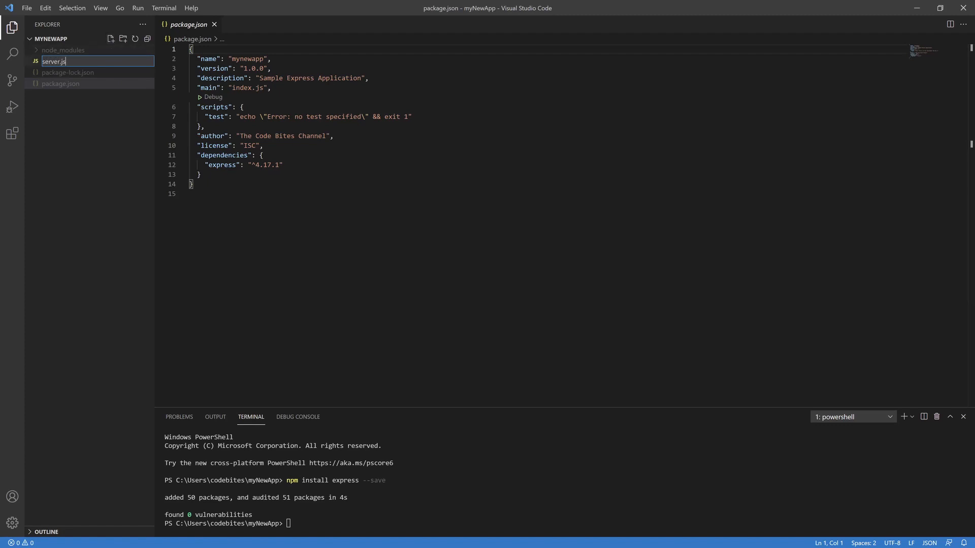
pyautogui.press('Enter')
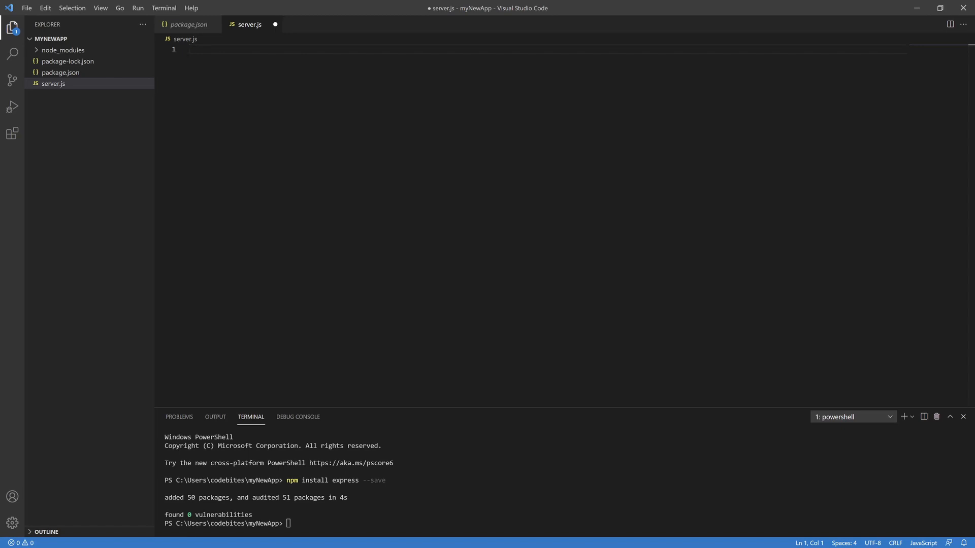
# Write const express = require('express'); as the first line of server.js
pyautogui.write('const')
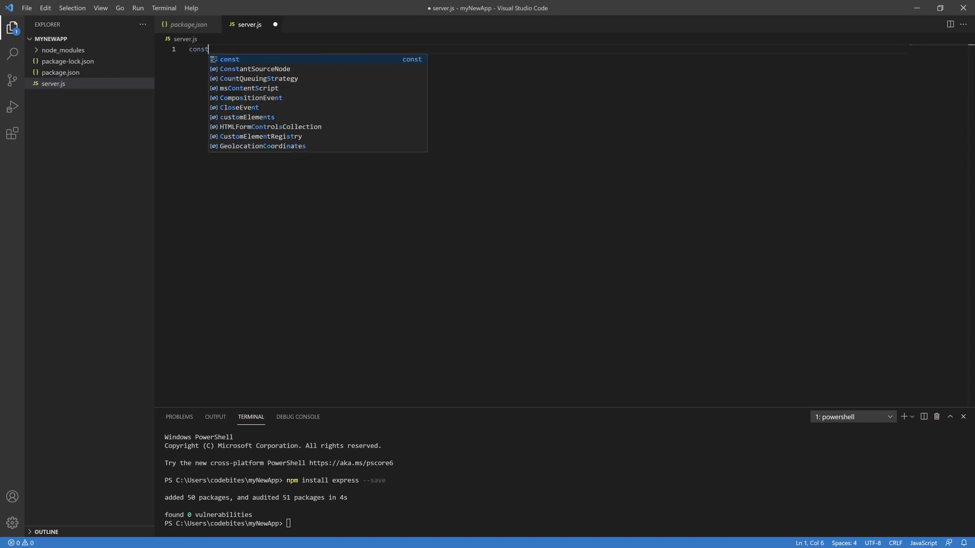
pyautogui.write('express')
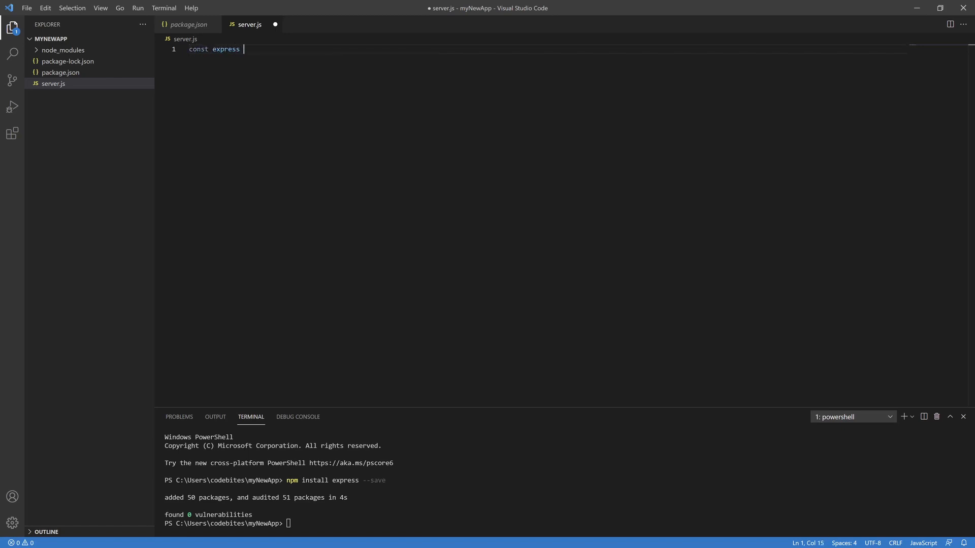
pyautogui.write("= require('")
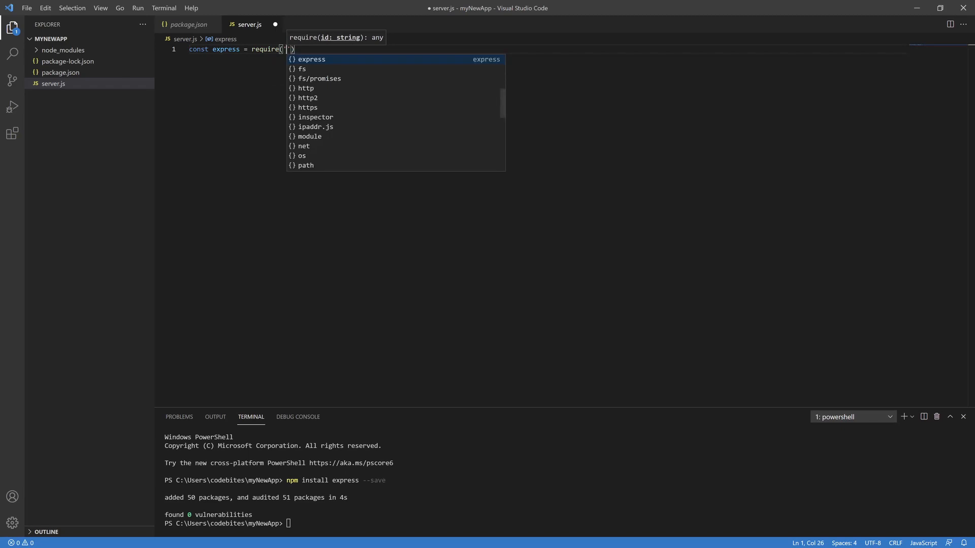
pyautogui.press('Tab')
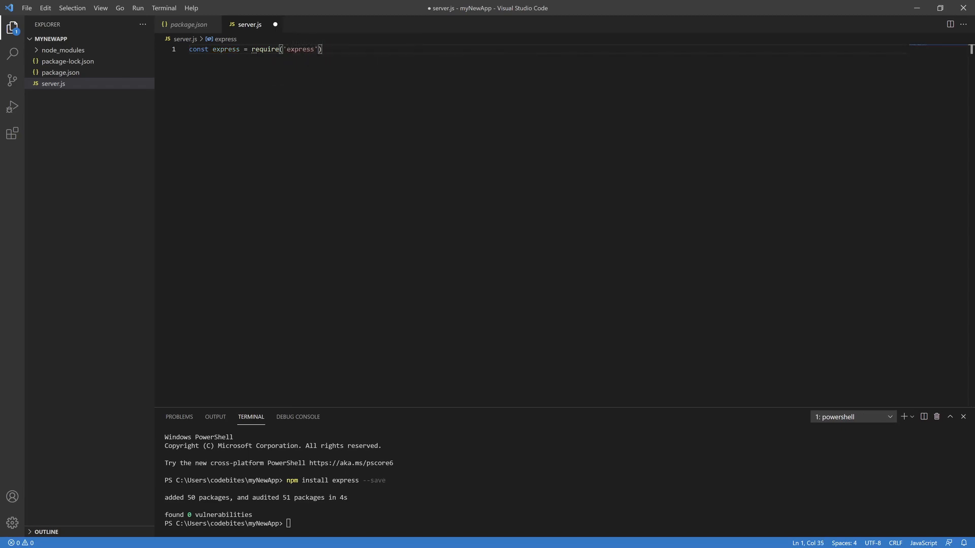
pyautogui.press('Enter')
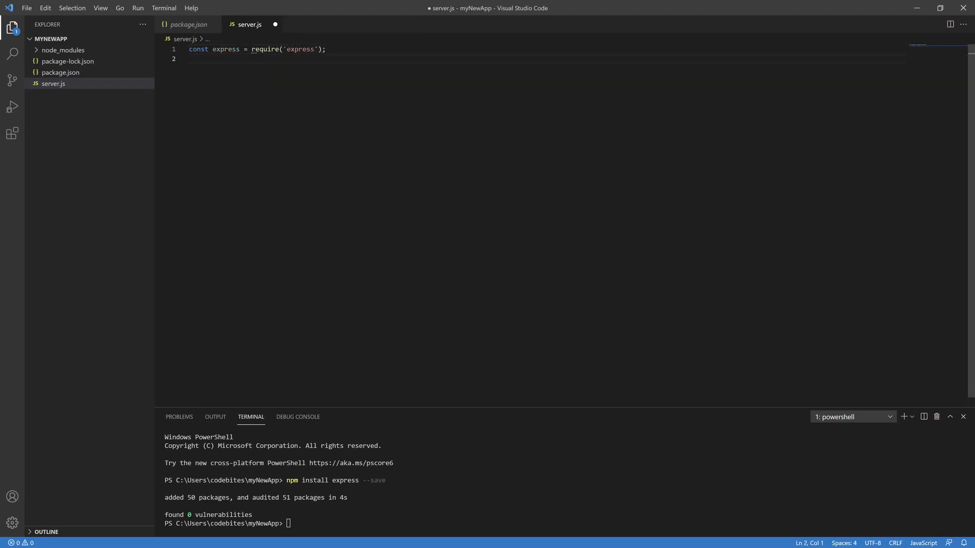
# Add const app = express(); and const port = 3000; on the following lines
pyautogui.write('const app = express();')
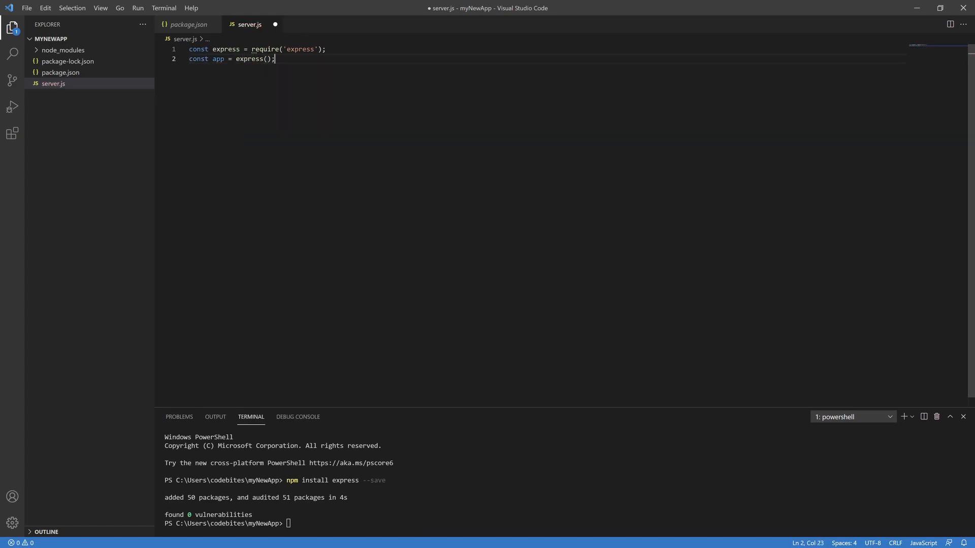
pyautogui.press('Enter')
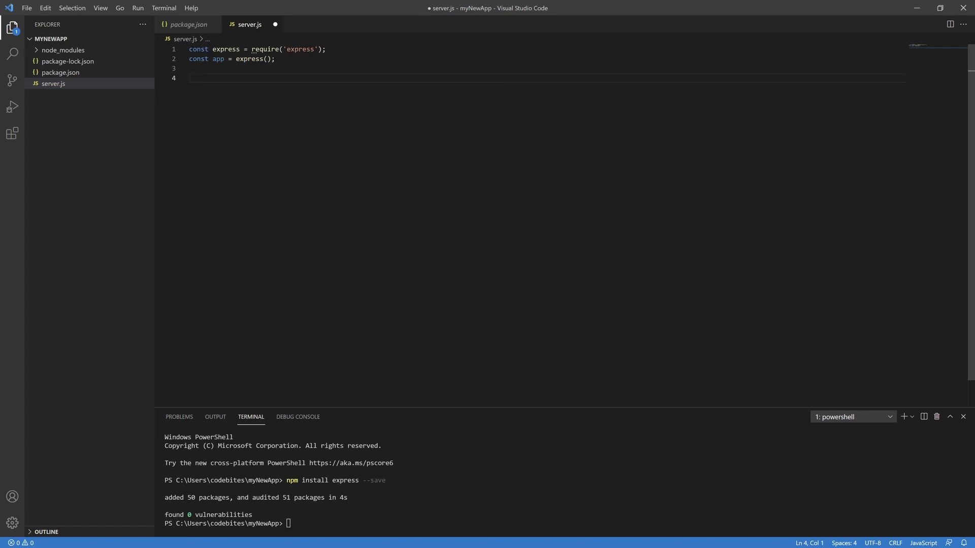
pyautogui.write('const por')
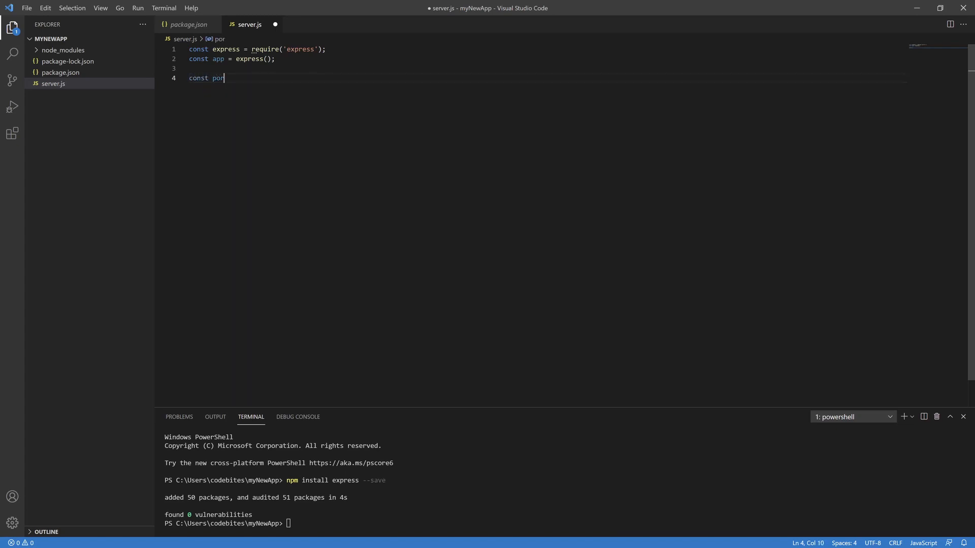
pyautogui.write('t')
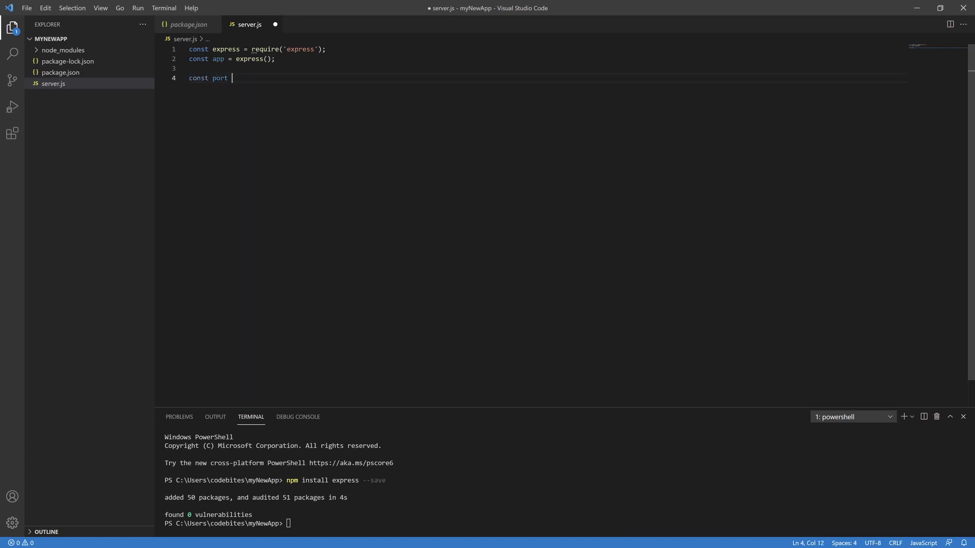
pyautogui.write('= 300')
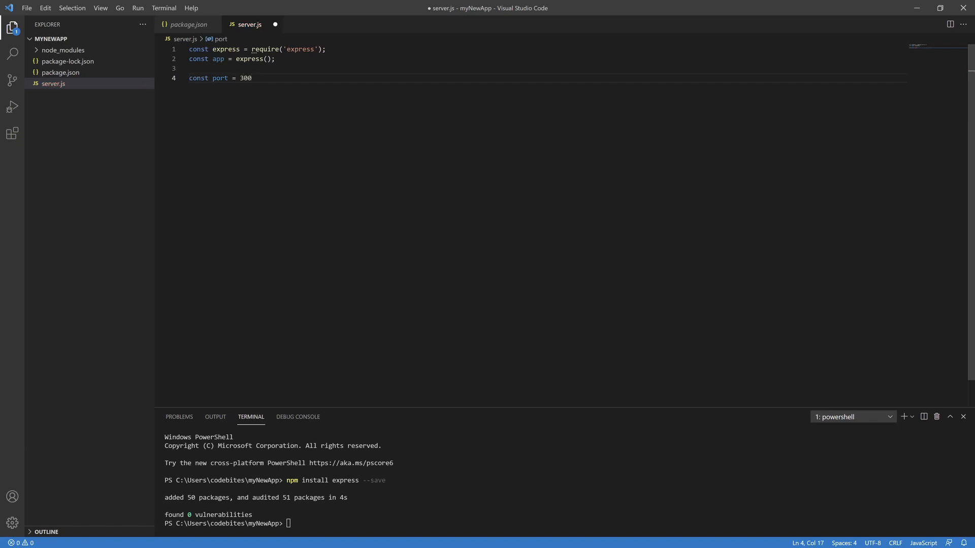
pyautogui.write('0;')
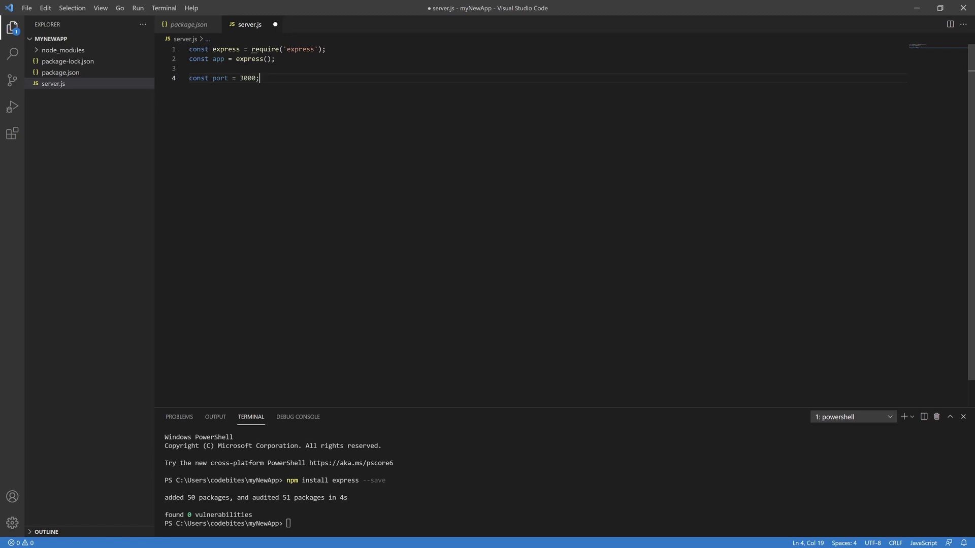
pyautogui.press('Enter')
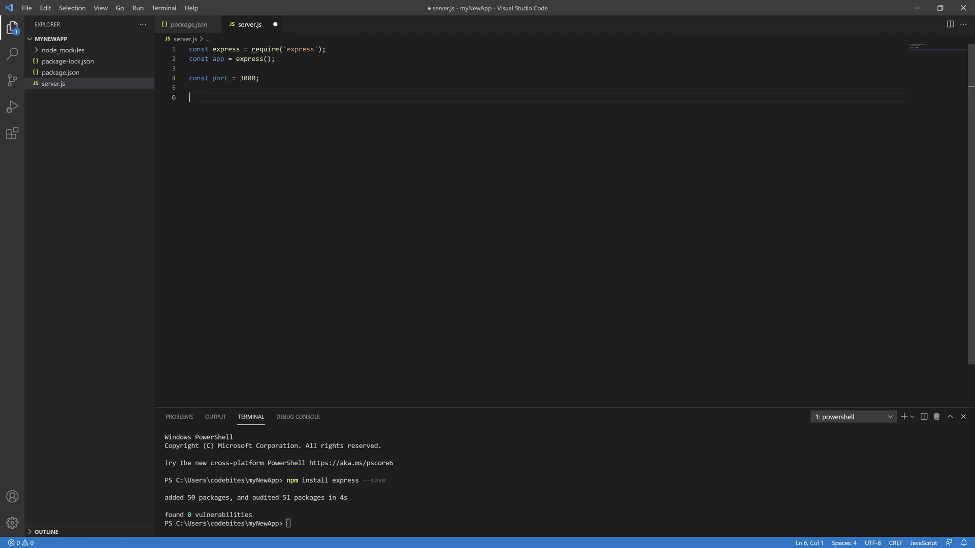
# Write app.get('/', (req, res) => res.send('Welcome to The Code Bites Channel!')); followed by a blank line
pyautogui.write("app.get('")
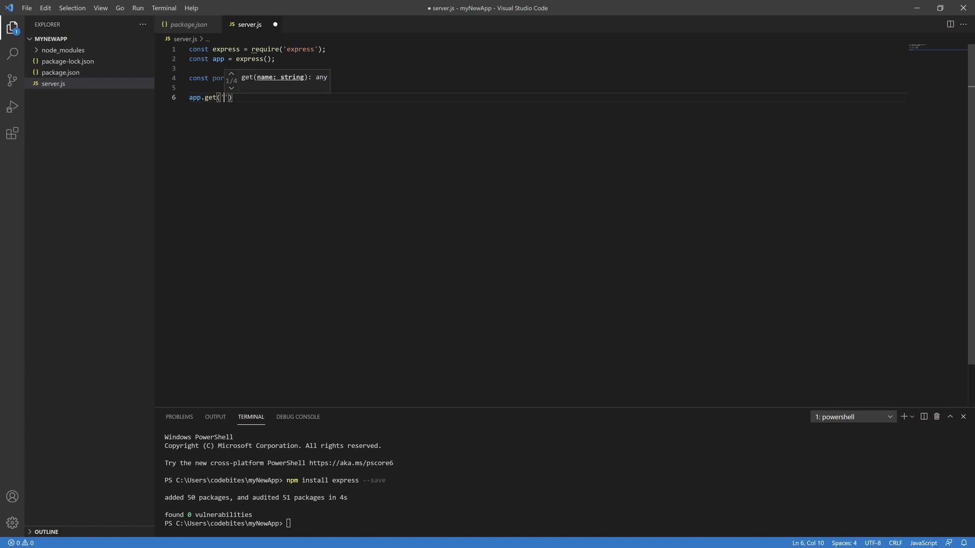
pyautogui.write("'/', (")
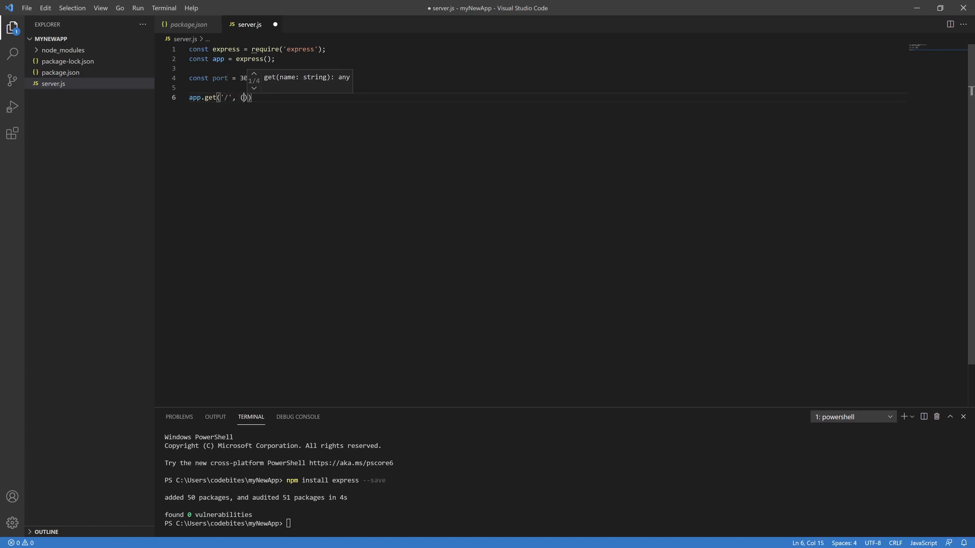
pyautogui.write('req, res')
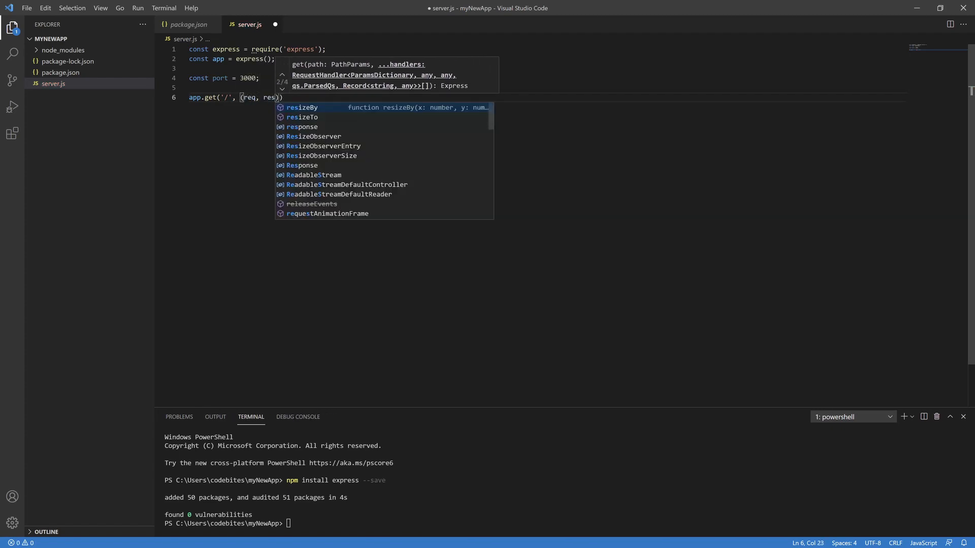
pyautogui.write('=>')
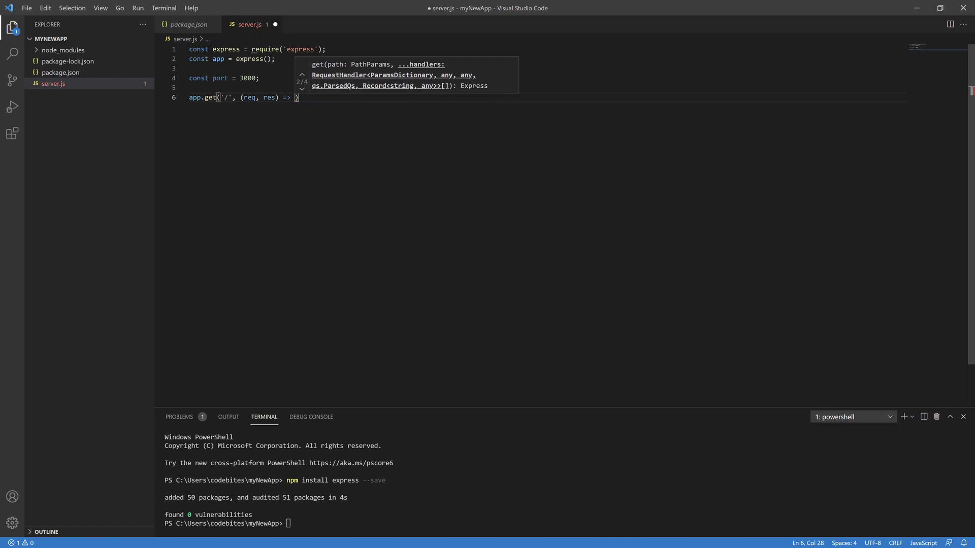
pyautogui.write('res.')
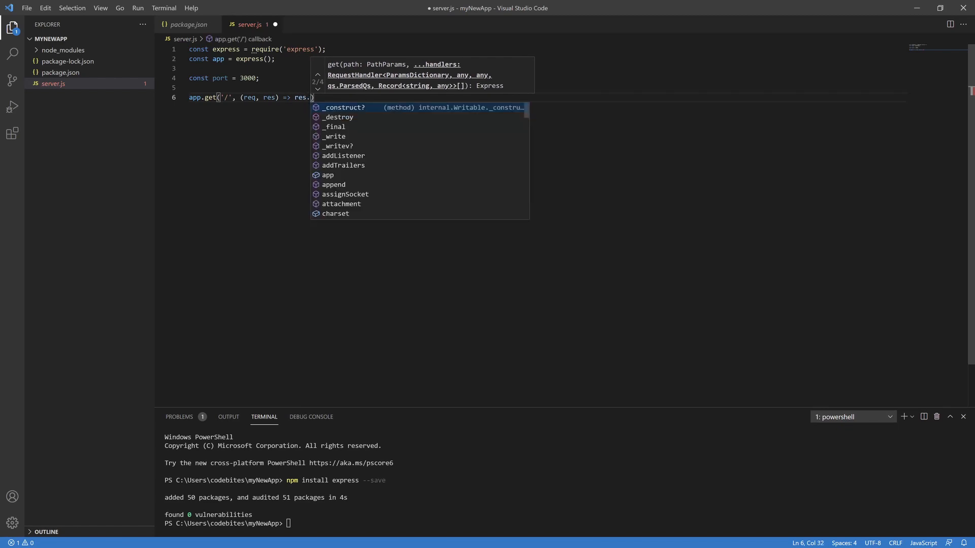
pyautogui.write('send(')
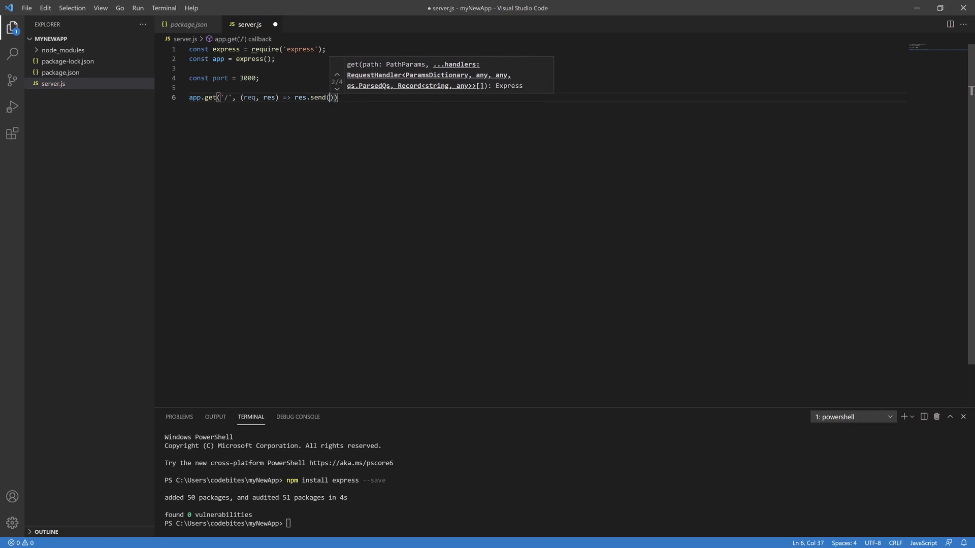
pyautogui.write("'")
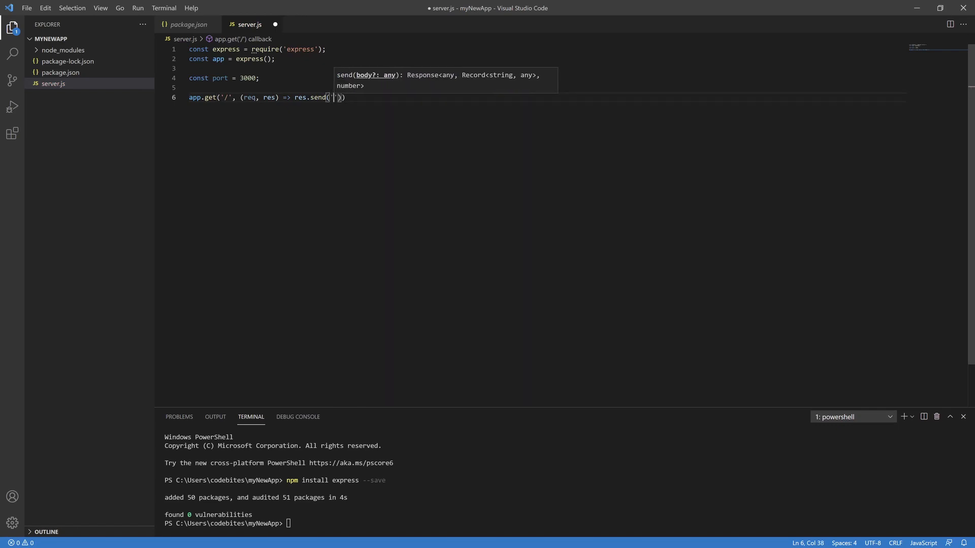
pyautogui.write('Welcome to T')
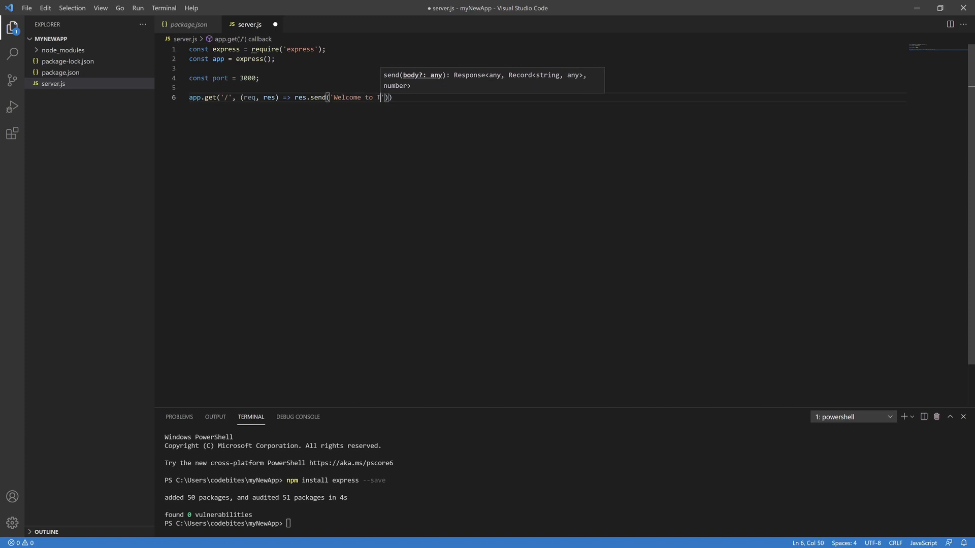
pyautogui.write('he Code Bites Channel!')
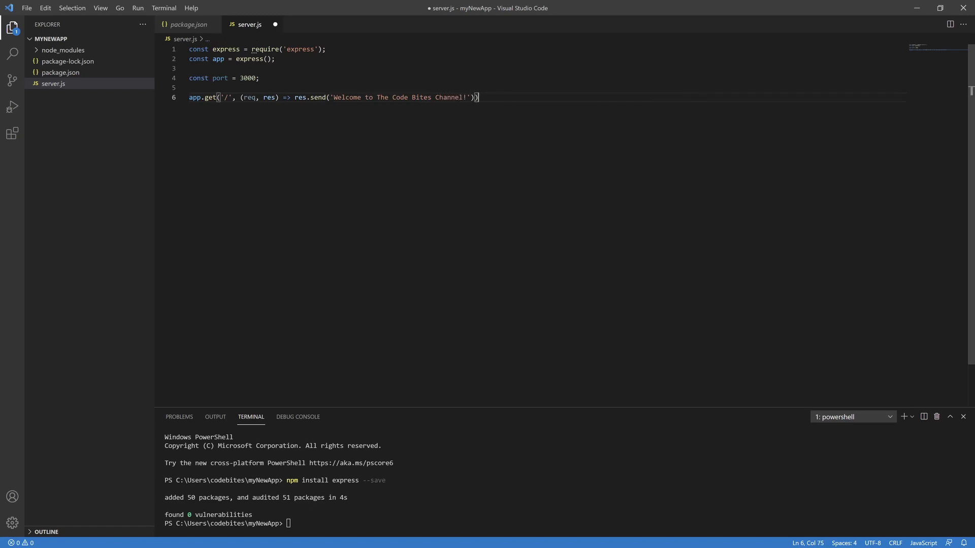
pyautogui.press('Enter')
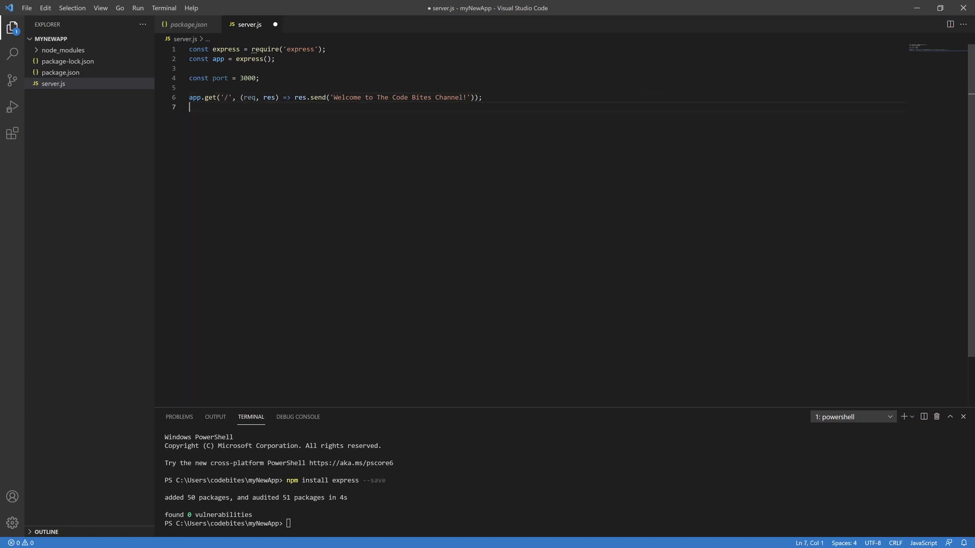
pyautogui.press('Enter')
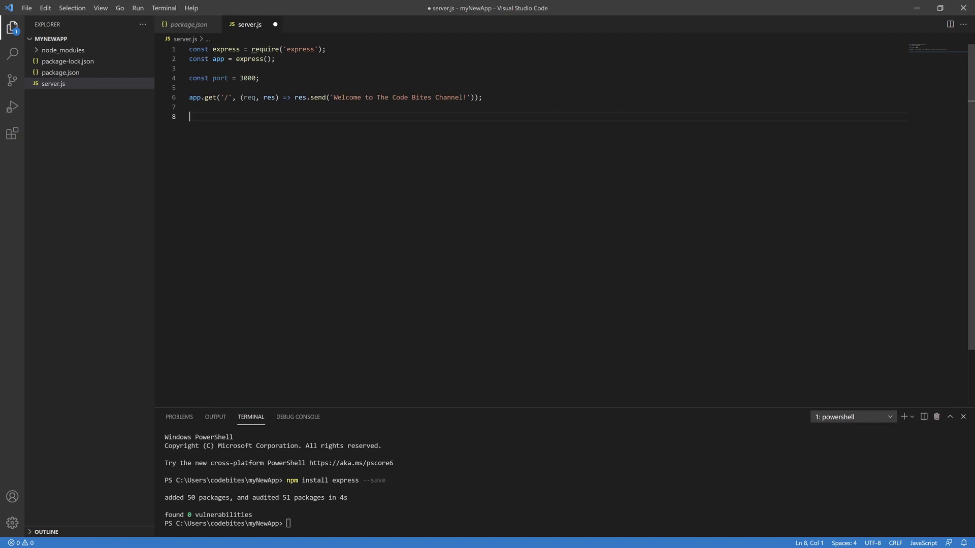
# Write app.listen(port, () => console.log('App started on port 3000')); on line 8
pyautogui.write('app.')
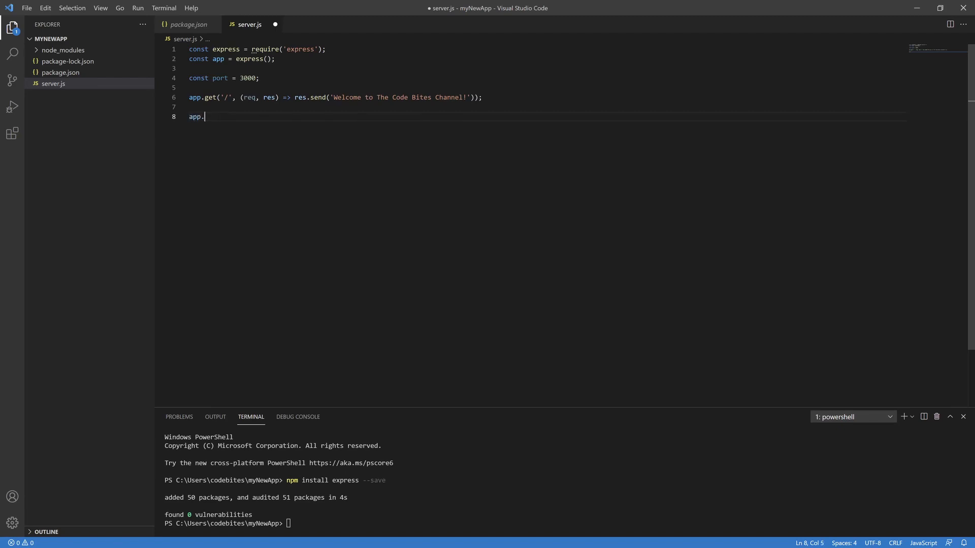
pyautogui.write('listen')
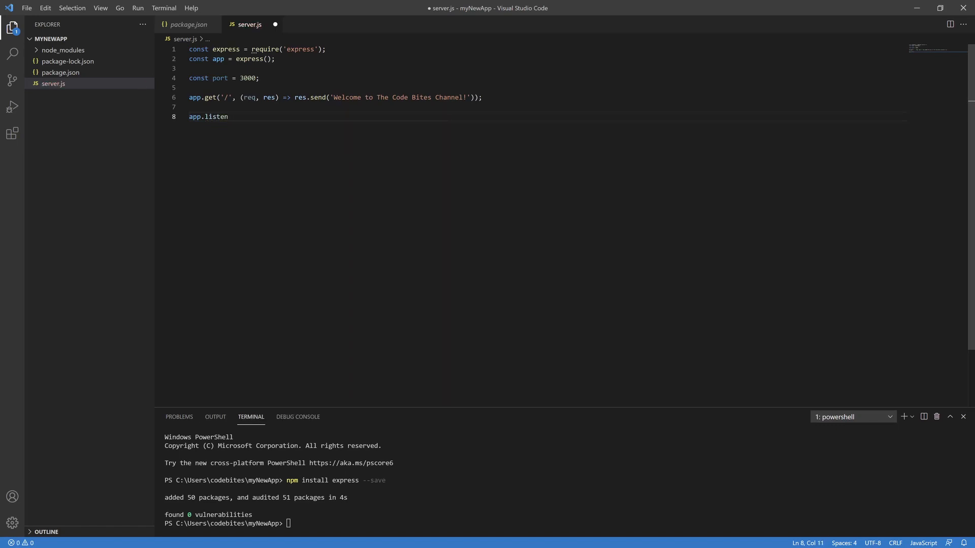
pyautogui.write('(port')
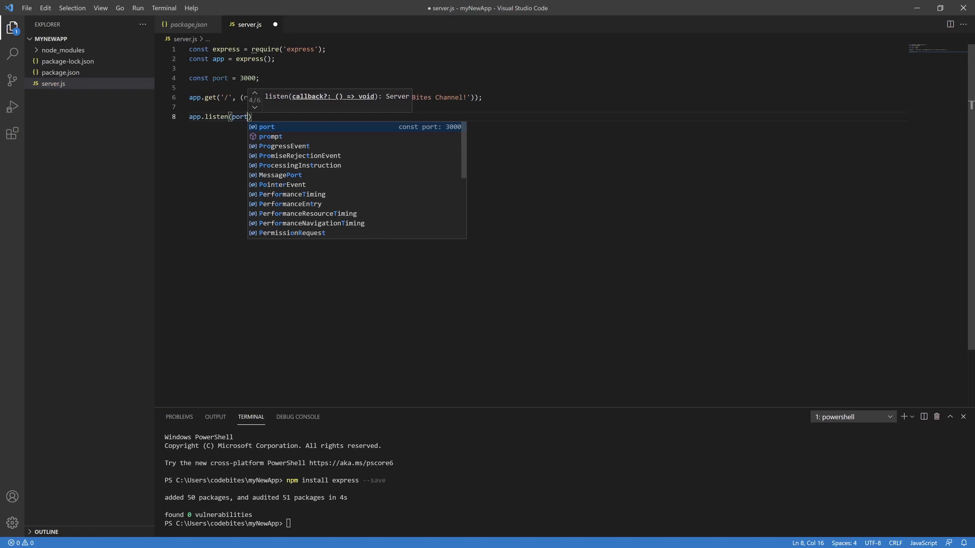
pyautogui.write(', ()')
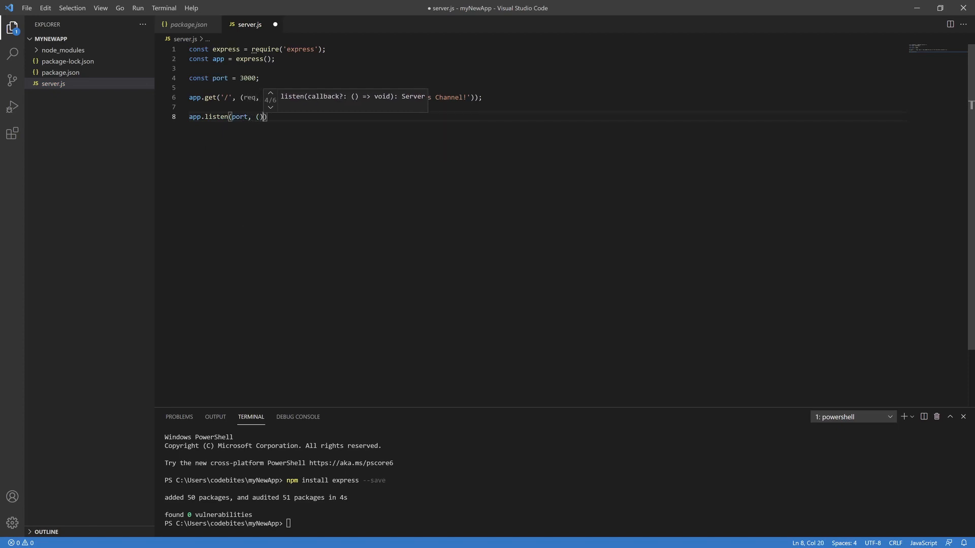
pyautogui.write('=>')
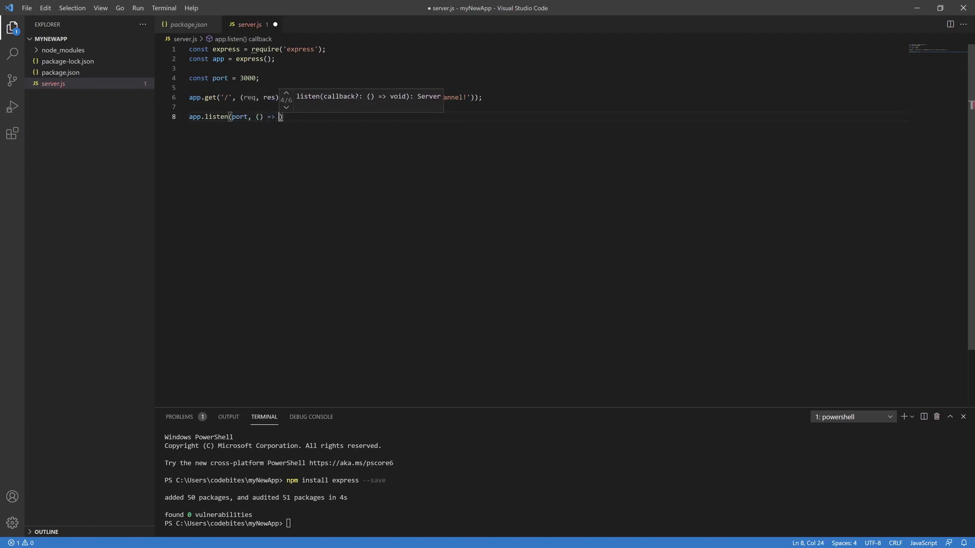
pyautogui.write('consol')
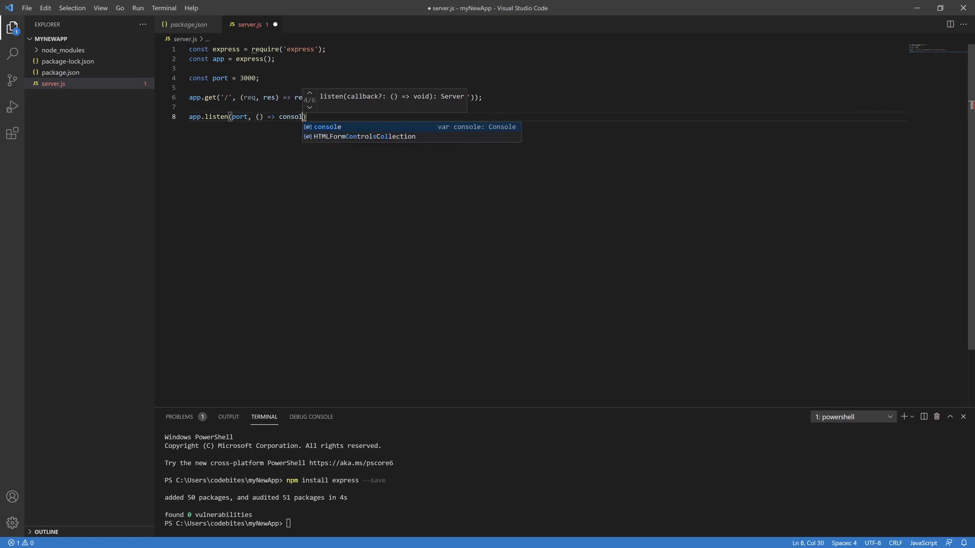
pyautogui.write(".log('")
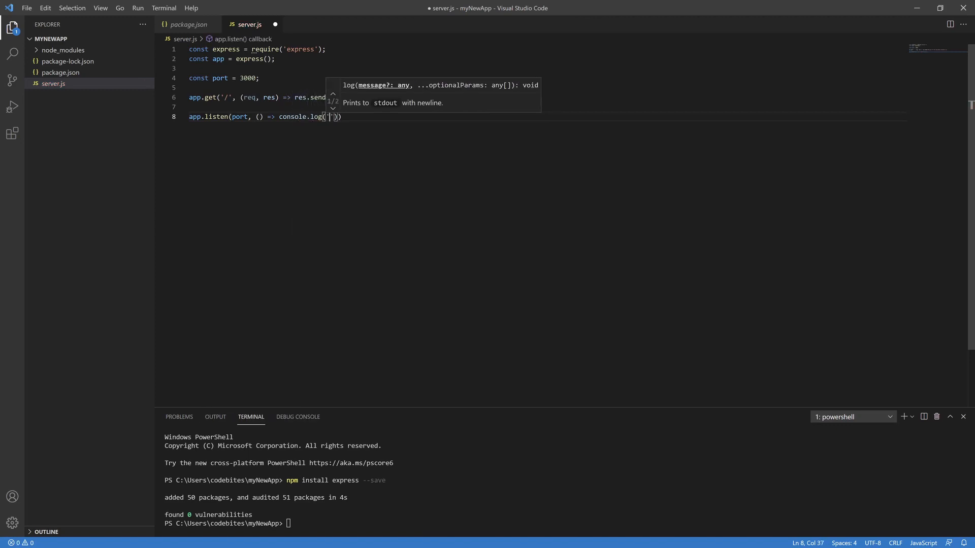
pyautogui.write('App started')
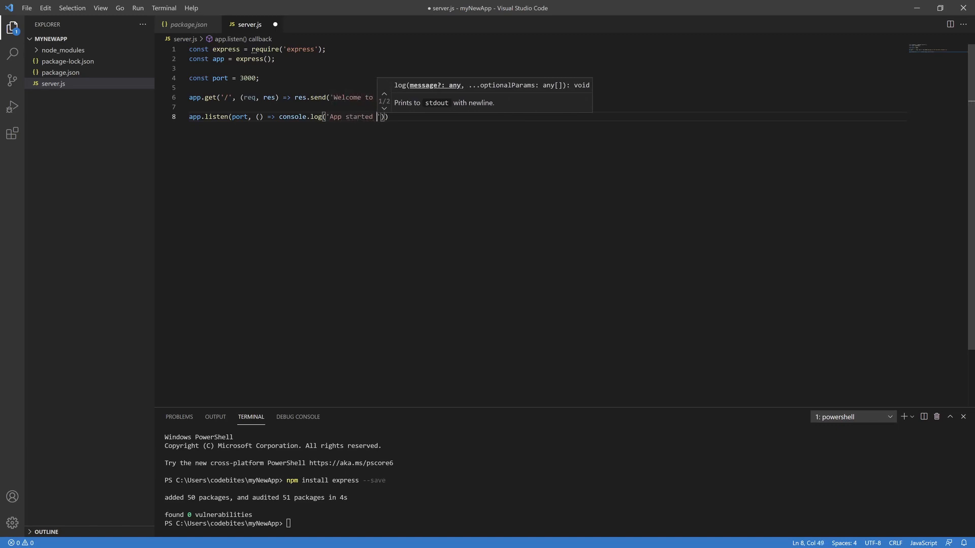
pyautogui.write('on')
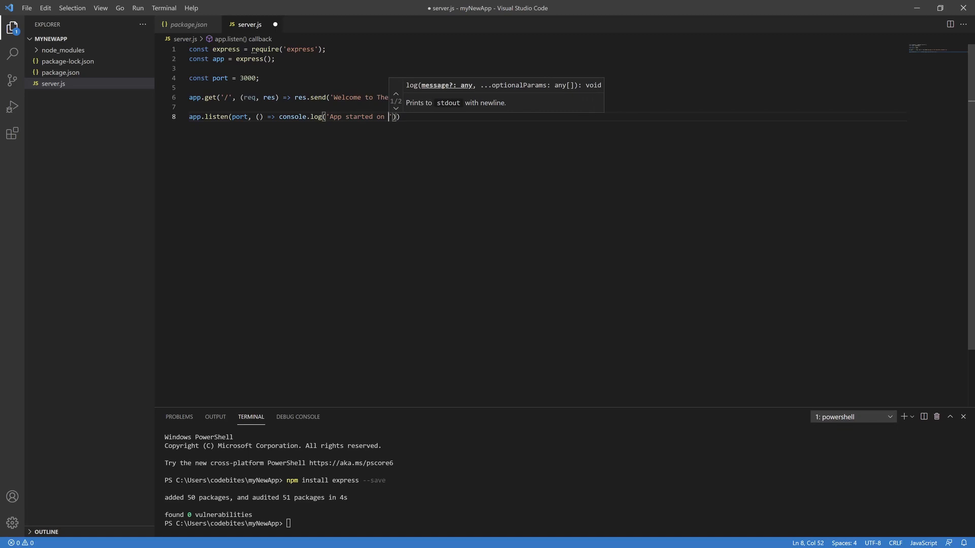
pyautogui.write('port 300')
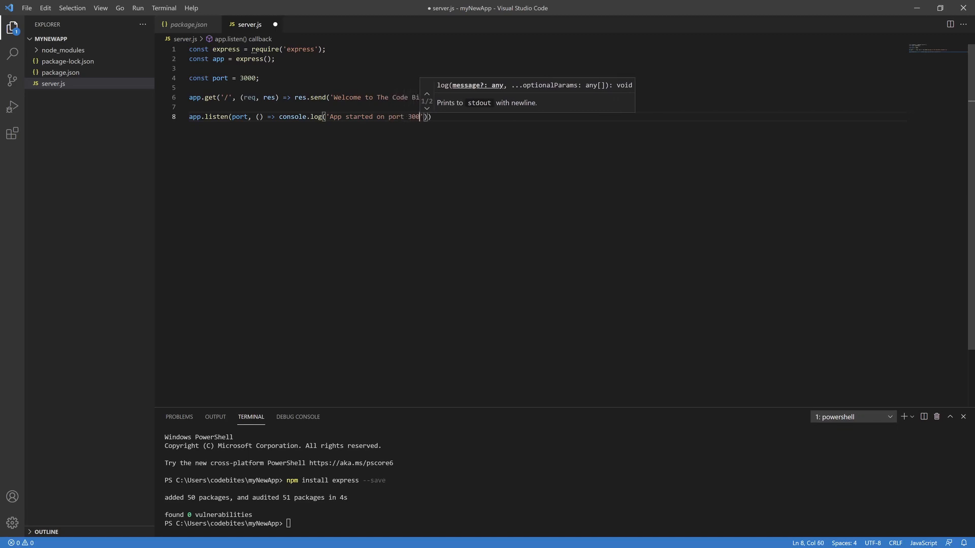
pyautogui.write("0'")
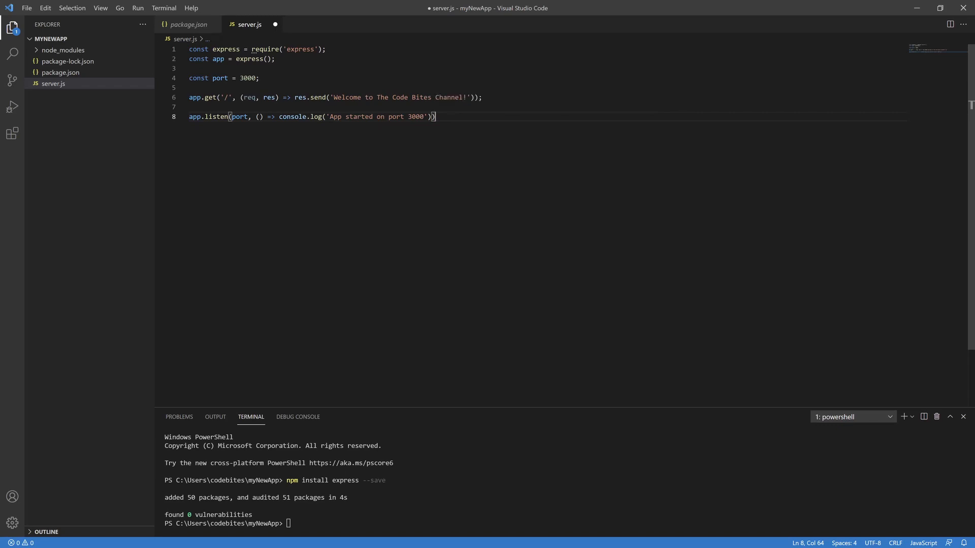
pyautogui.write(';')
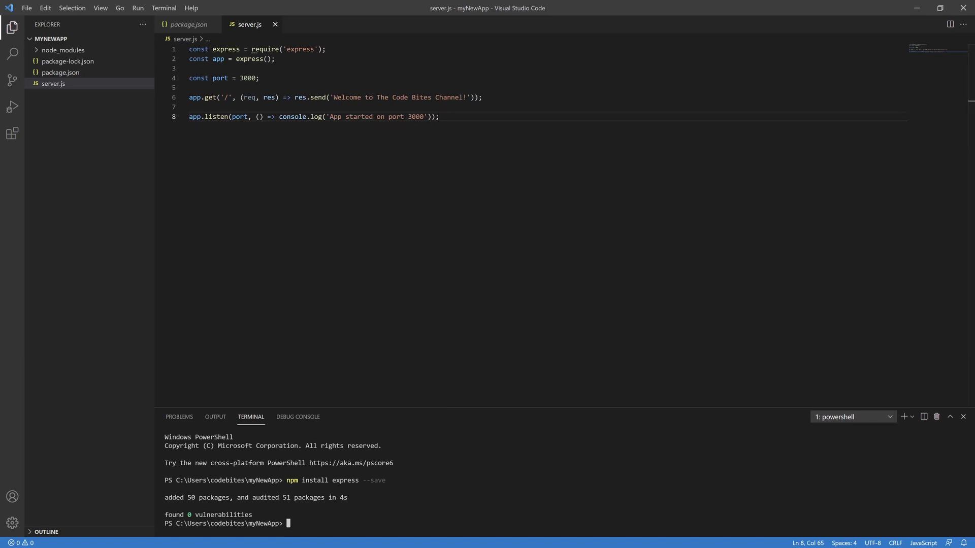
# Run npm start in the integrated terminal to launch the server
pyautogui.write('npm start')
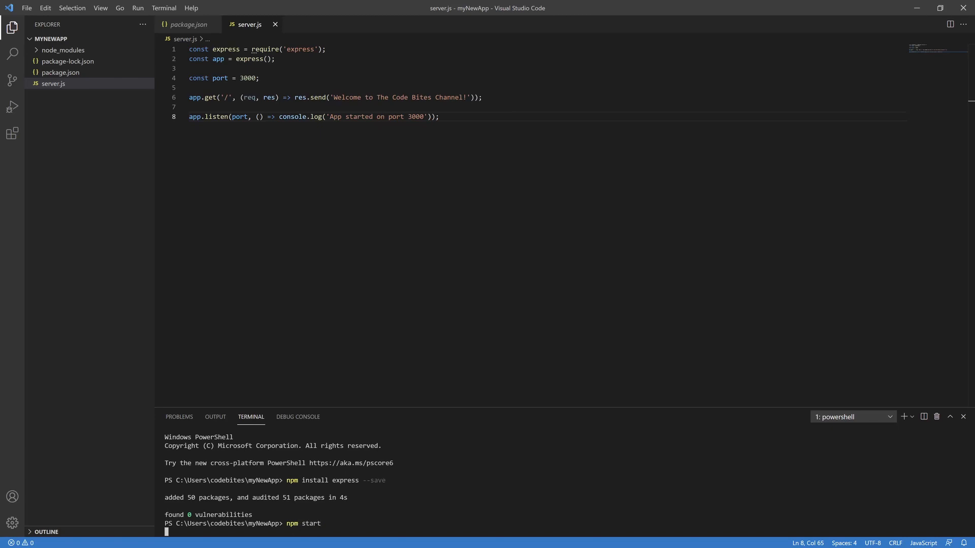
pyautogui.press('Enter')
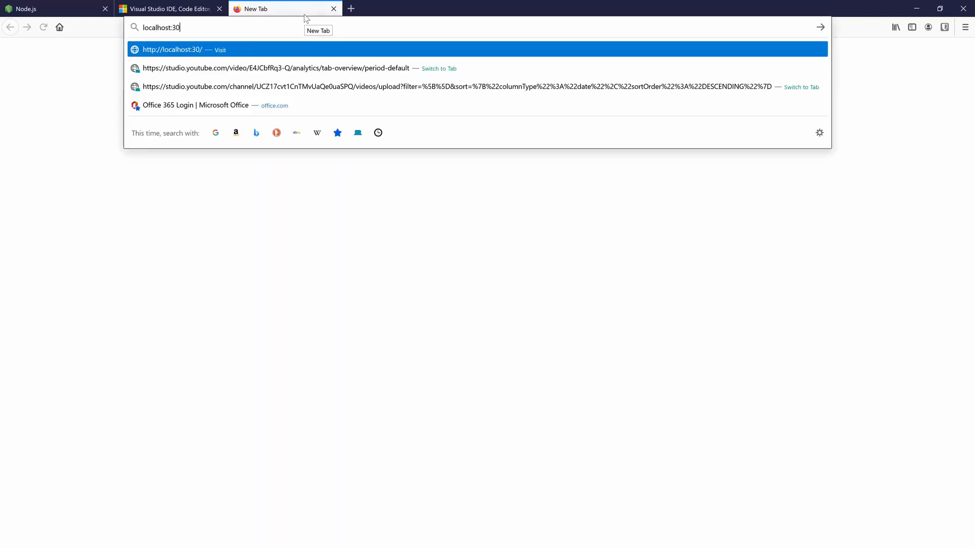
# Finish entering localhost:3000 in the new tab's address bar
pyautogui.write('00')
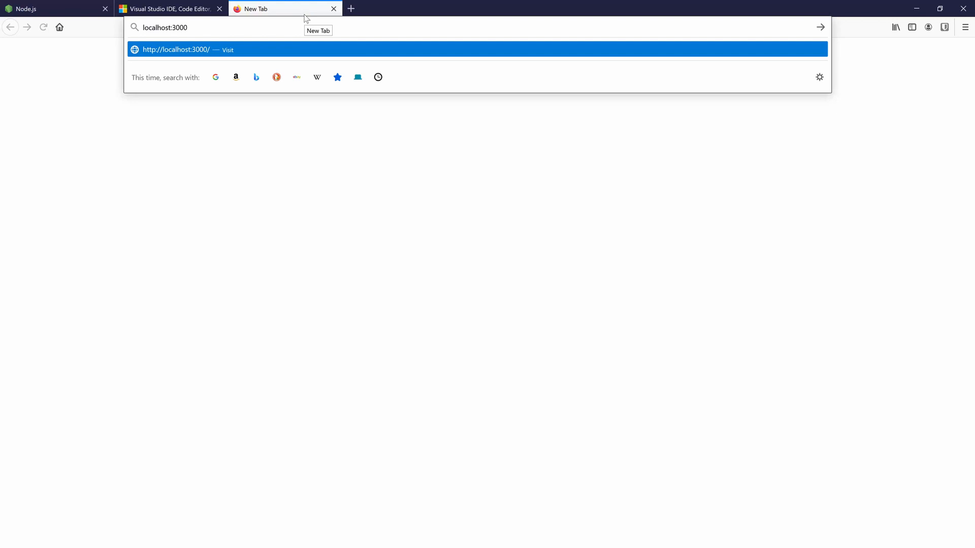